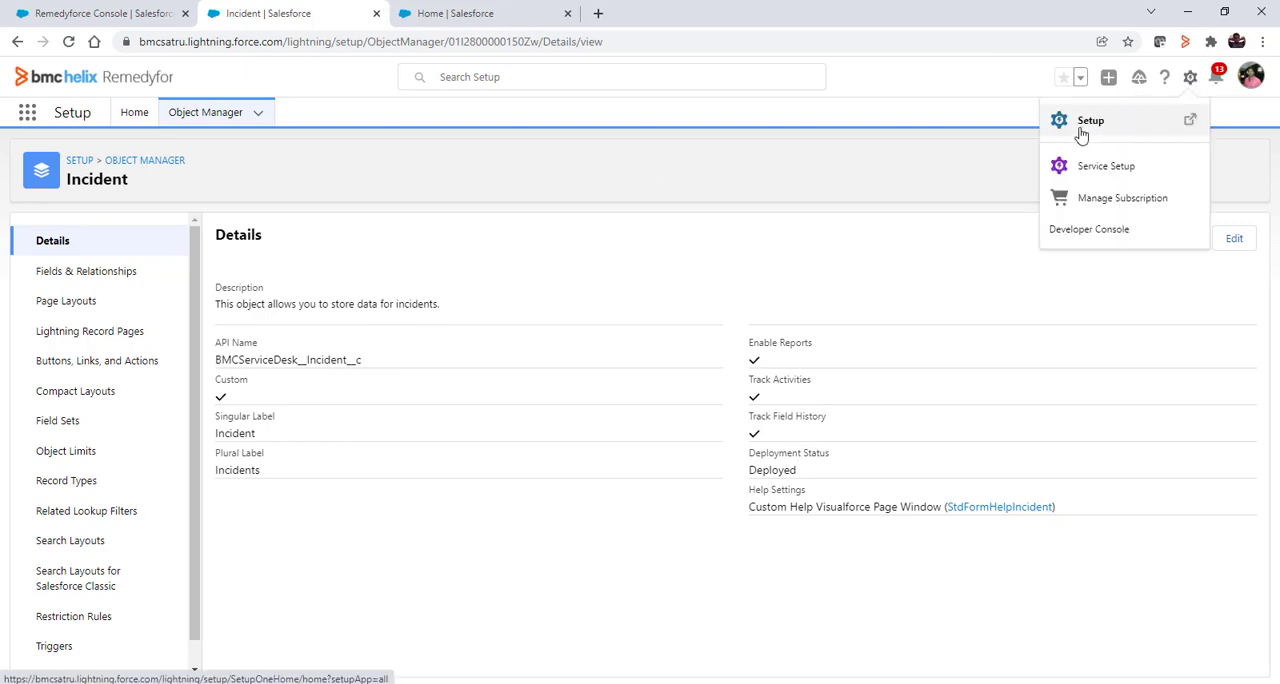
# Reach Object Manager from Setup and search for the Incident object.
pyautogui.click(1090, 120)
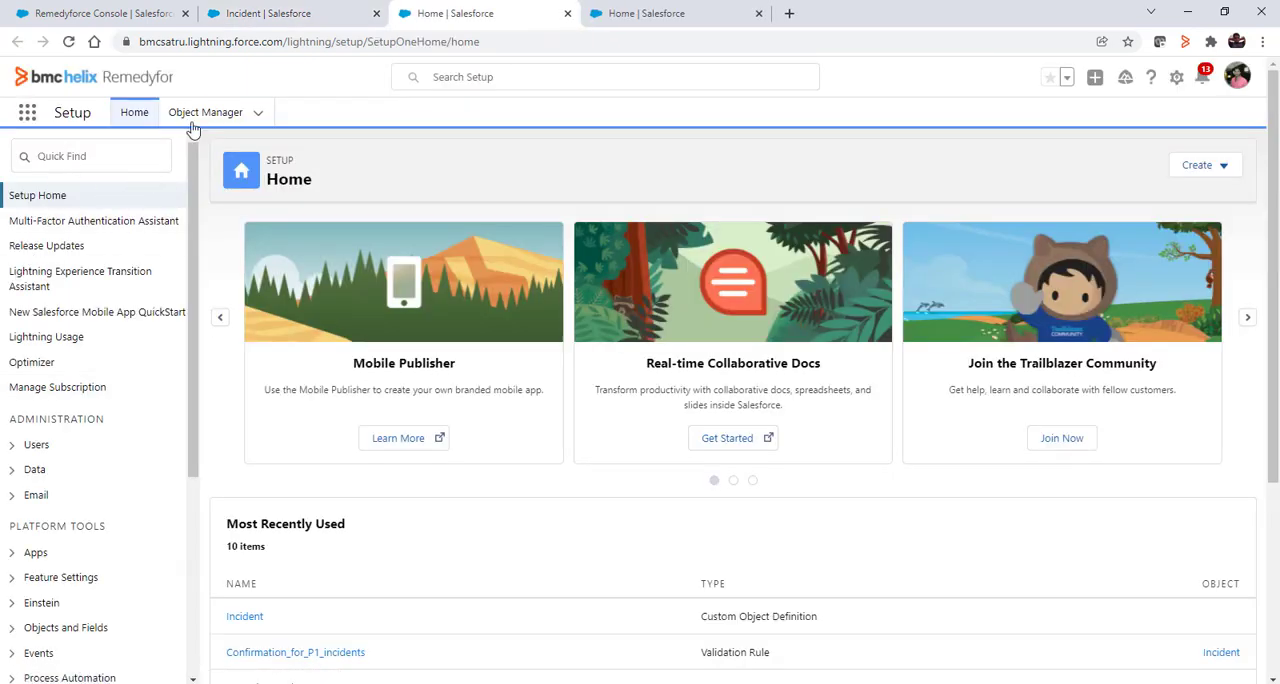
pyautogui.click(204, 112)
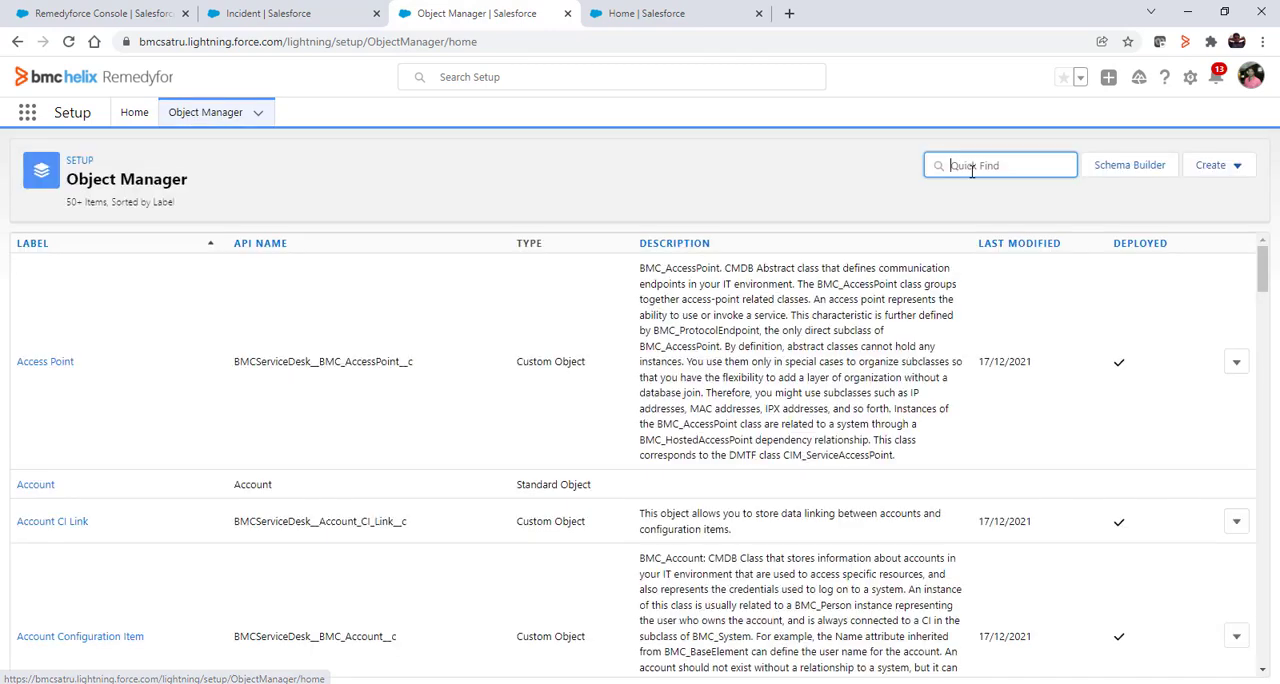
pyautogui.write('incident')
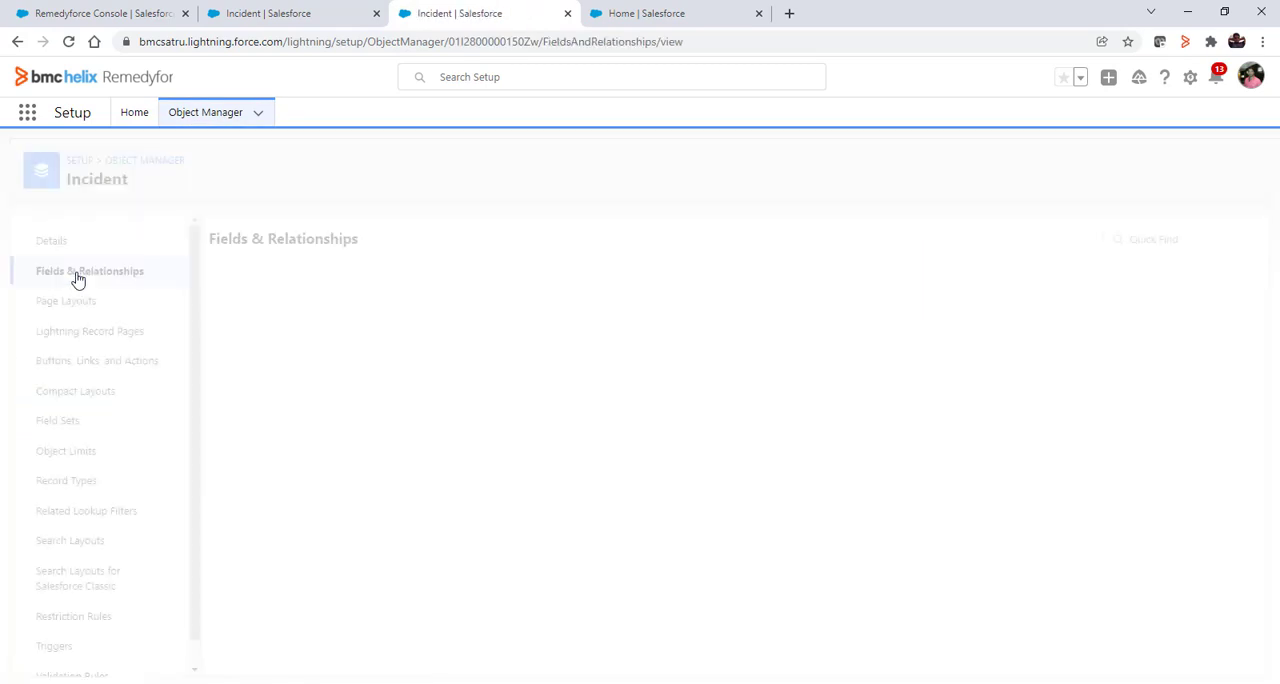
# Create a Checkbox field labelled Confirm2 on Incident, defaulting to Unchecked.
pyautogui.click(88, 272)
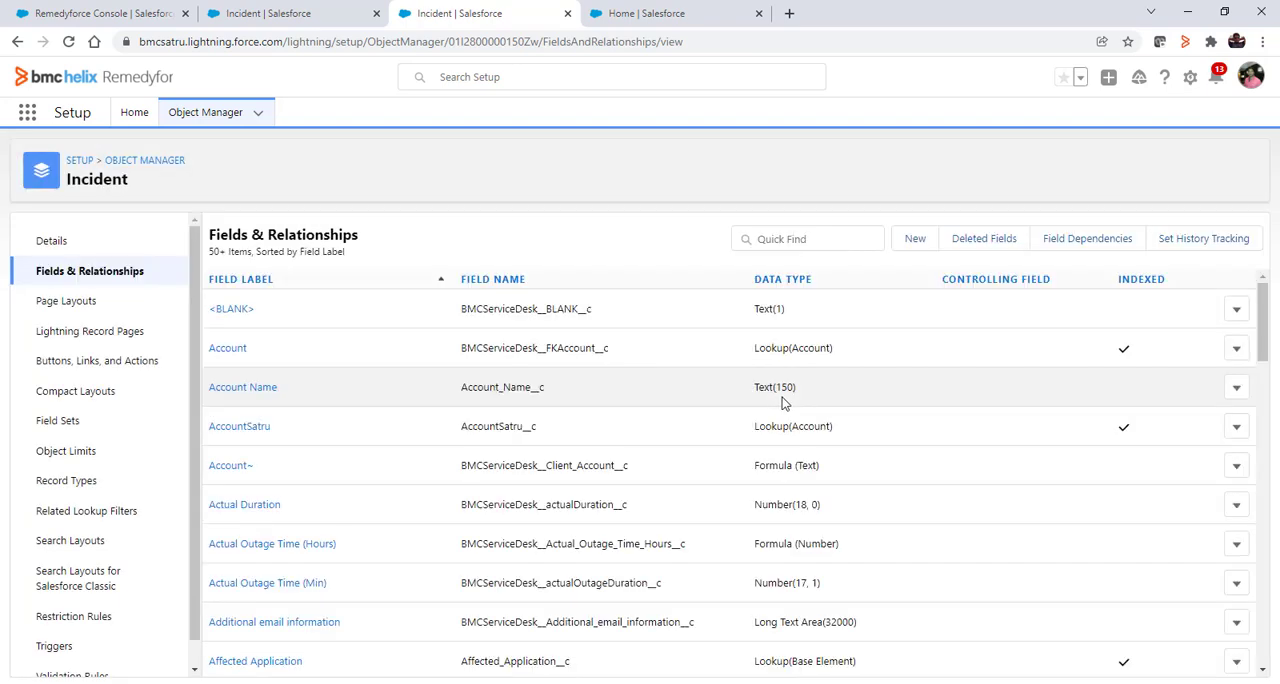
pyautogui.moveTo(916, 242)
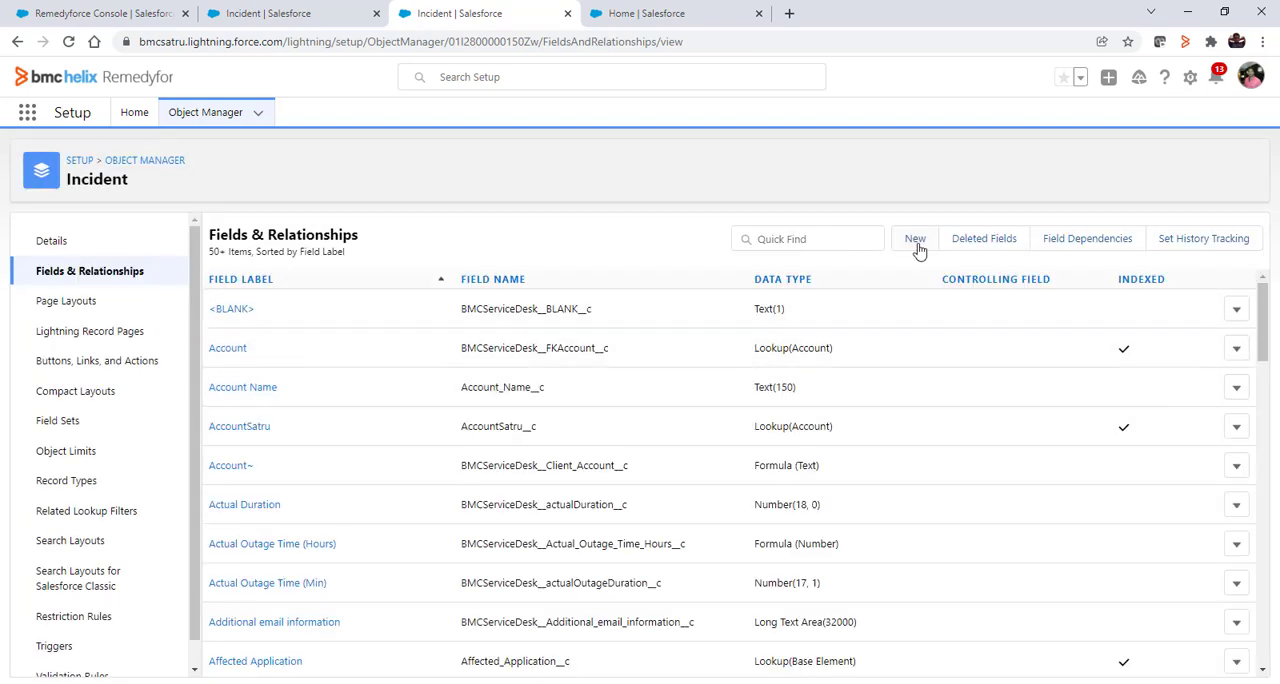
pyautogui.moveTo(914, 238)
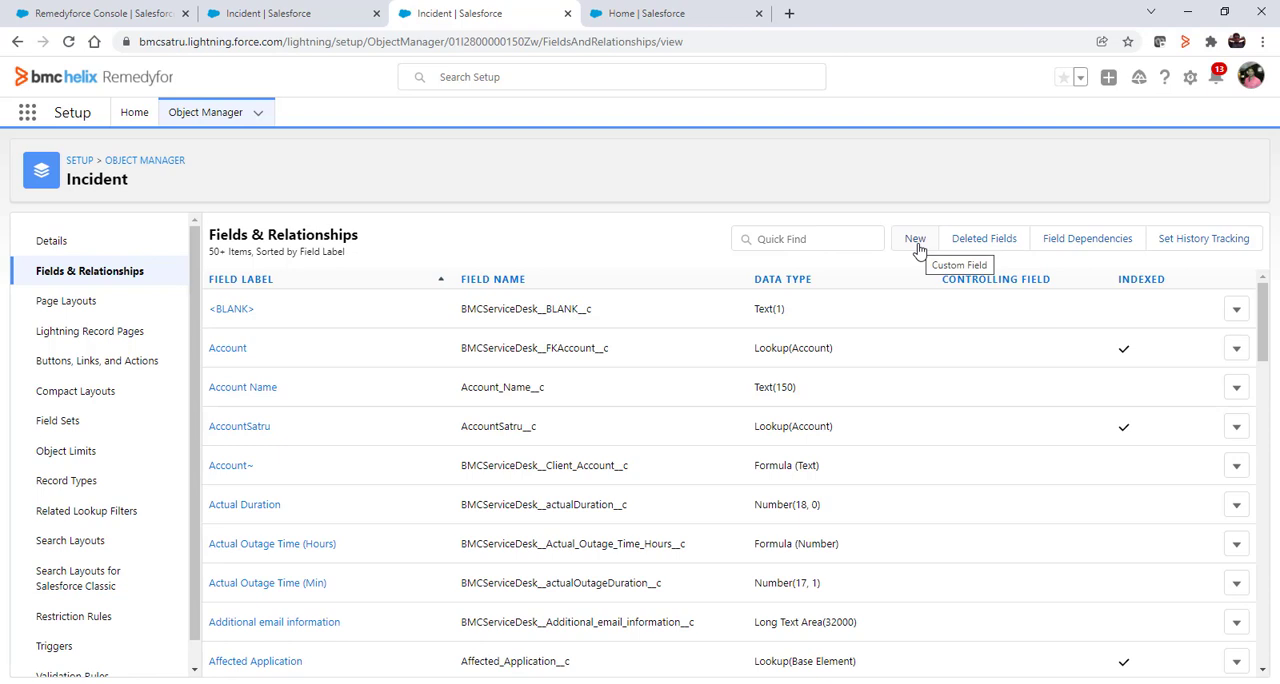
pyautogui.moveTo(904, 268)
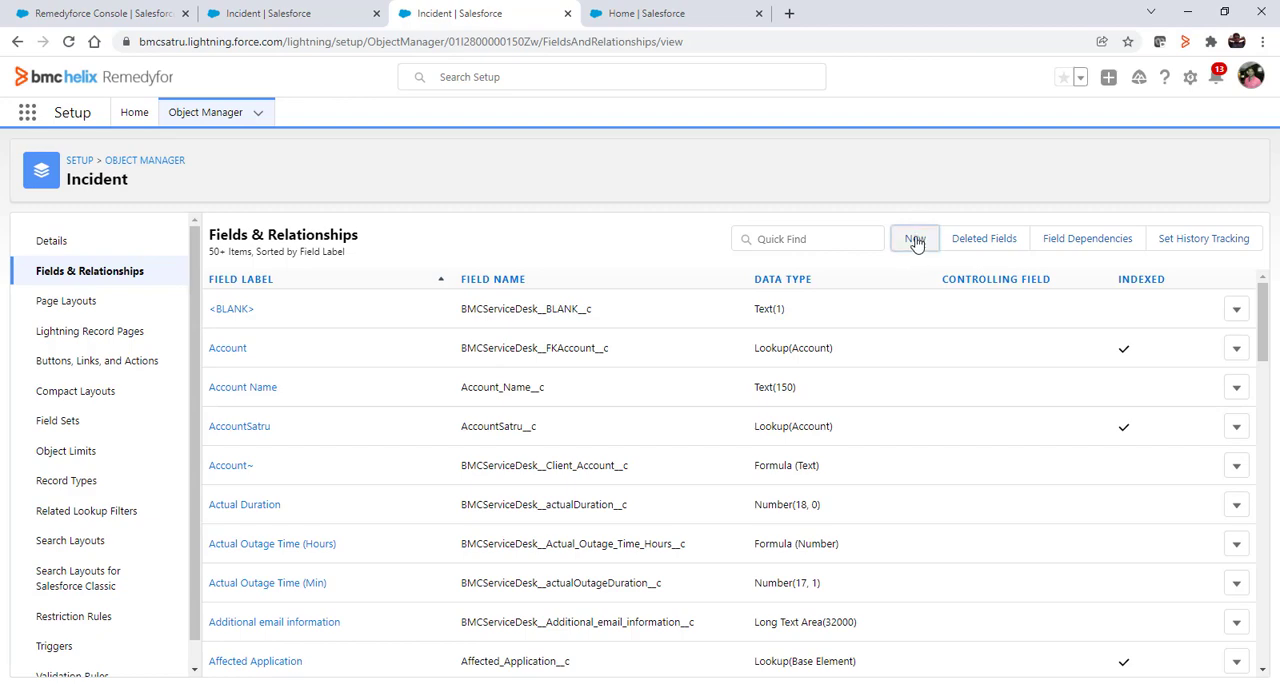
pyautogui.click(912, 238)
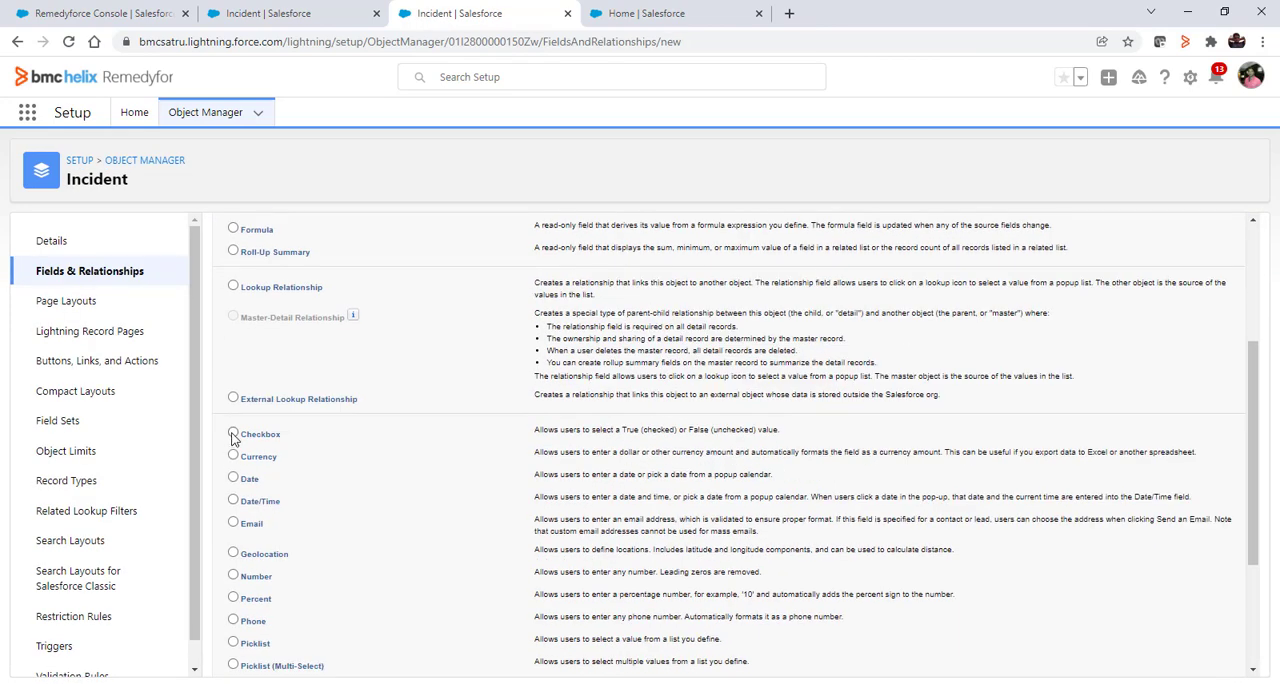
pyautogui.click(232, 432)
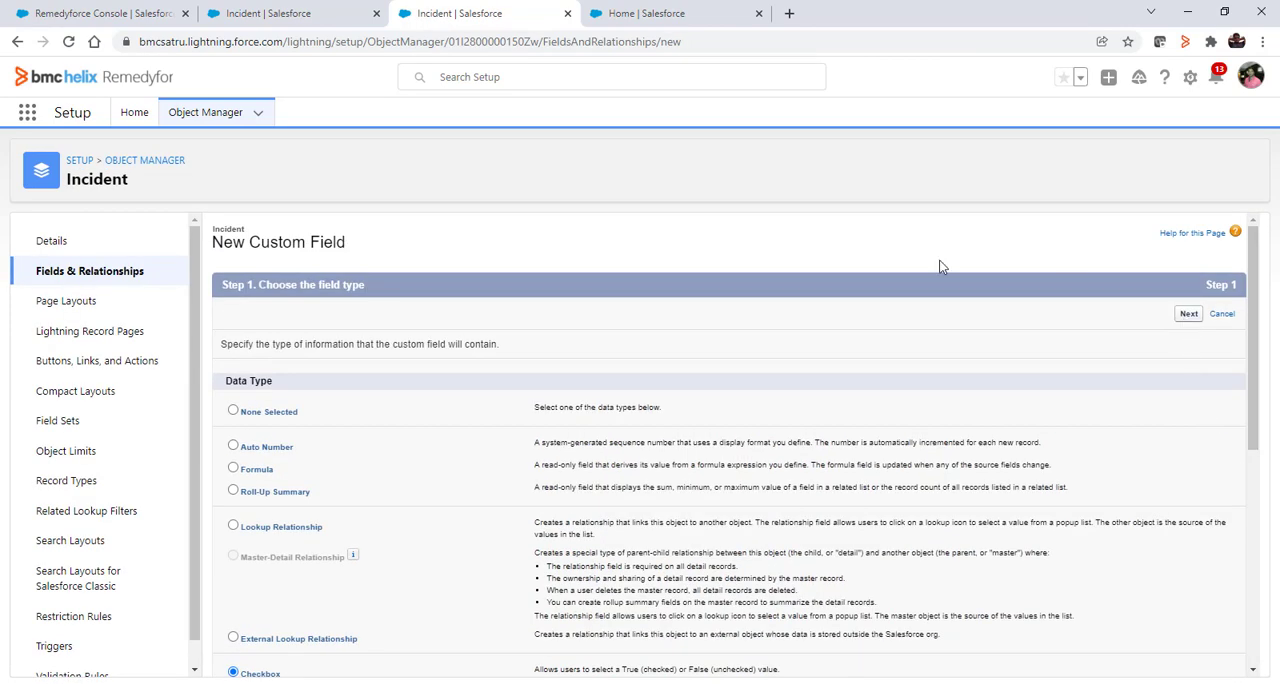
pyautogui.click(1188, 312)
pyautogui.write('Confi')
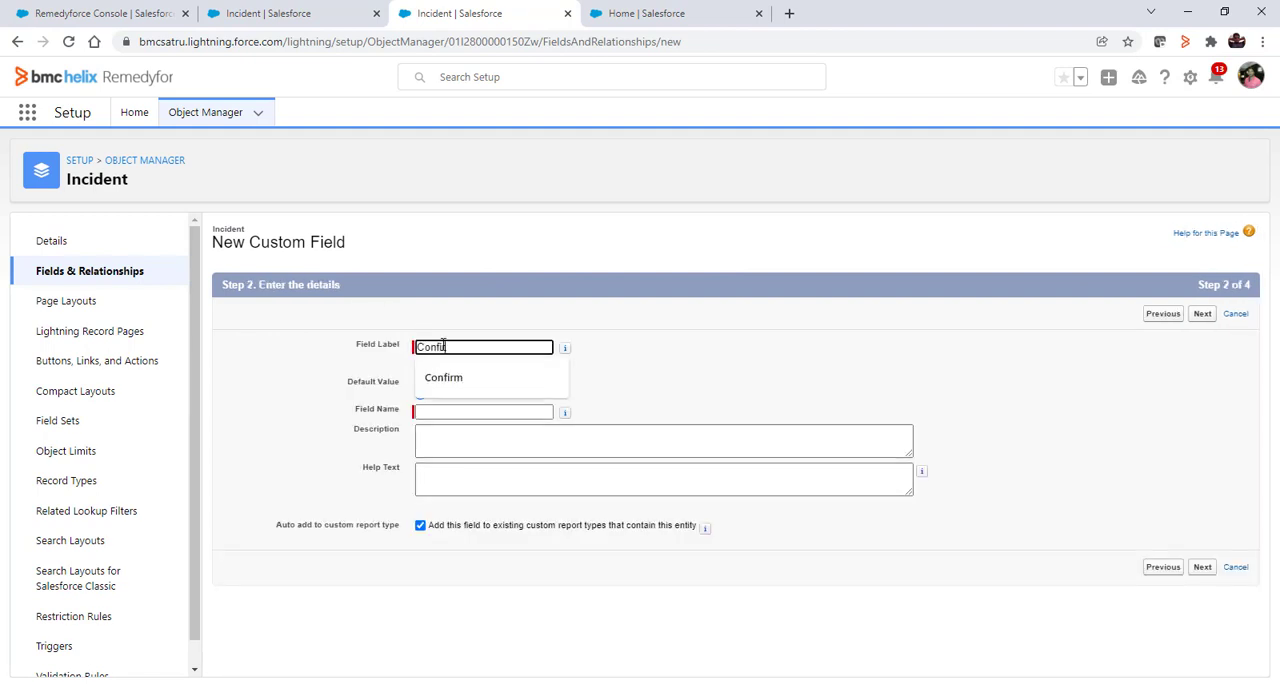
pyautogui.write('2')
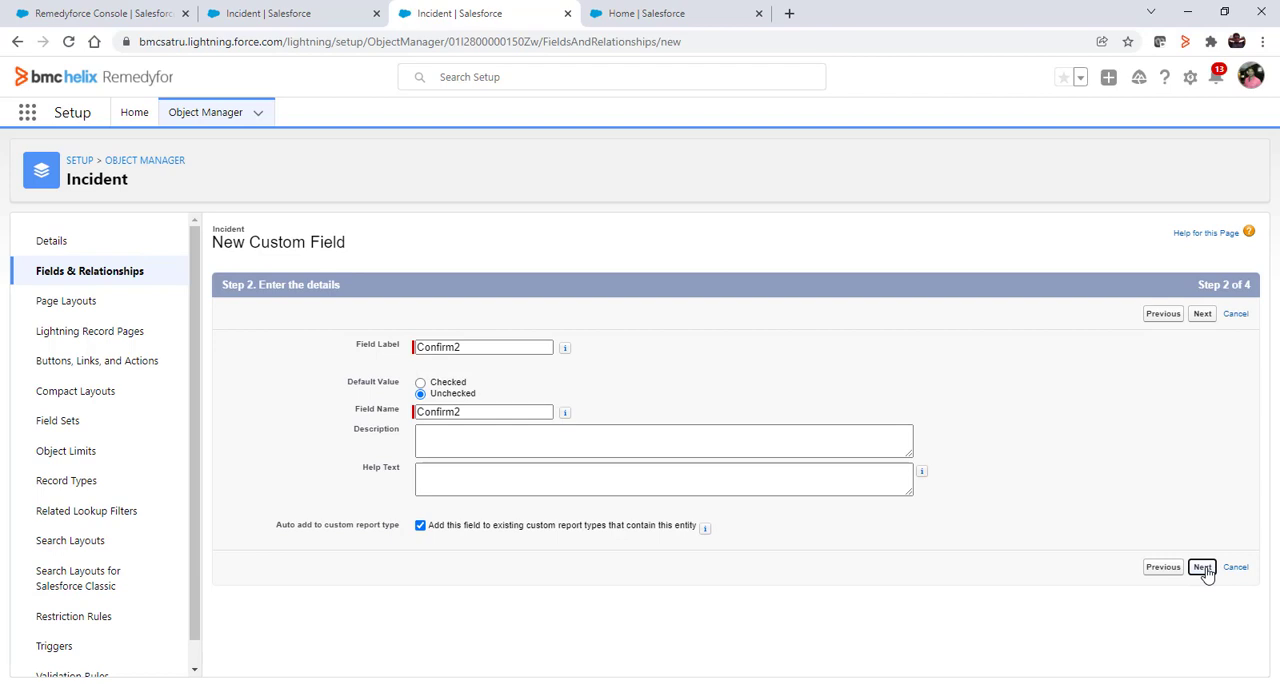
pyautogui.click(1200, 568)
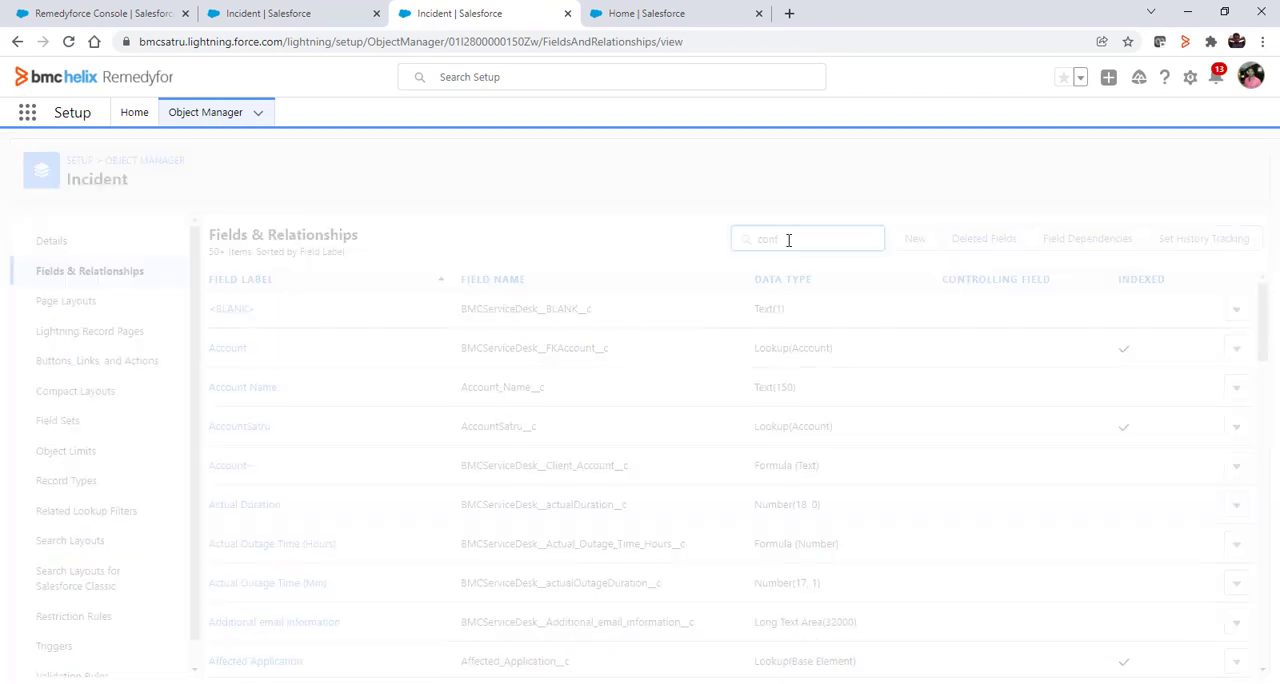
# Filter Incident fields by 'conf' and select the Confirm__c reference in the Notepad formula draft.
pyautogui.write('confirm checkbox.')
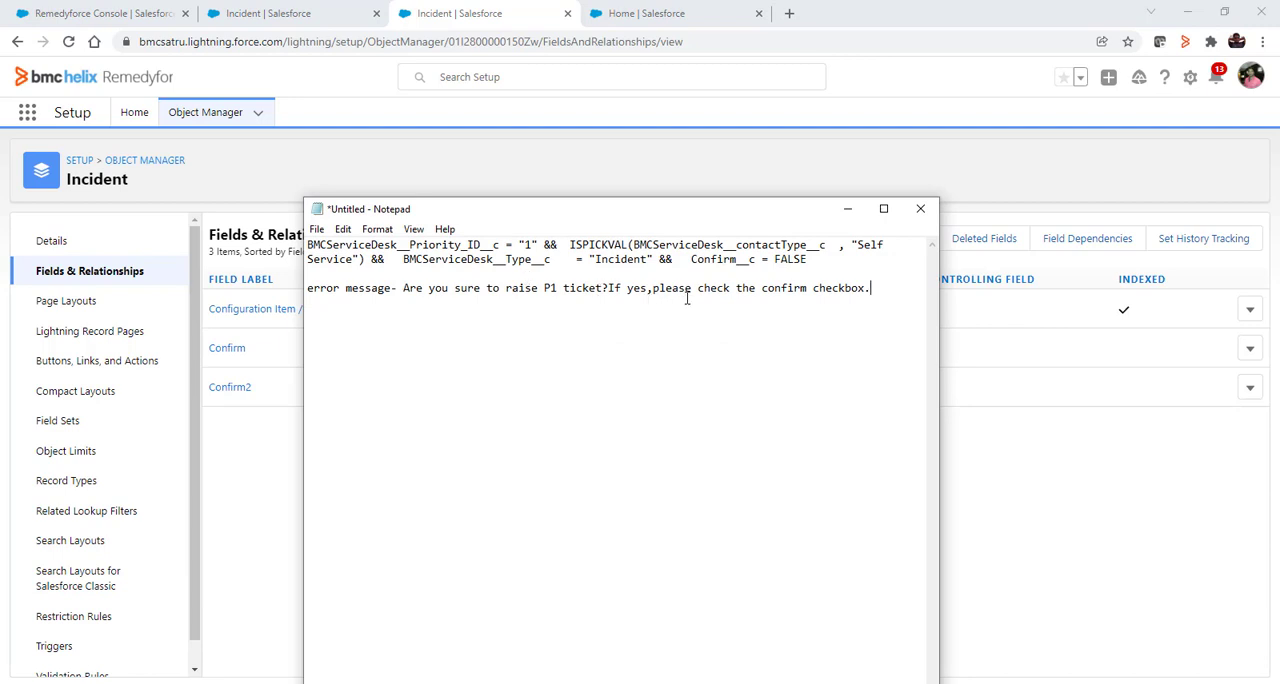
pyautogui.doubleClick(724, 260)
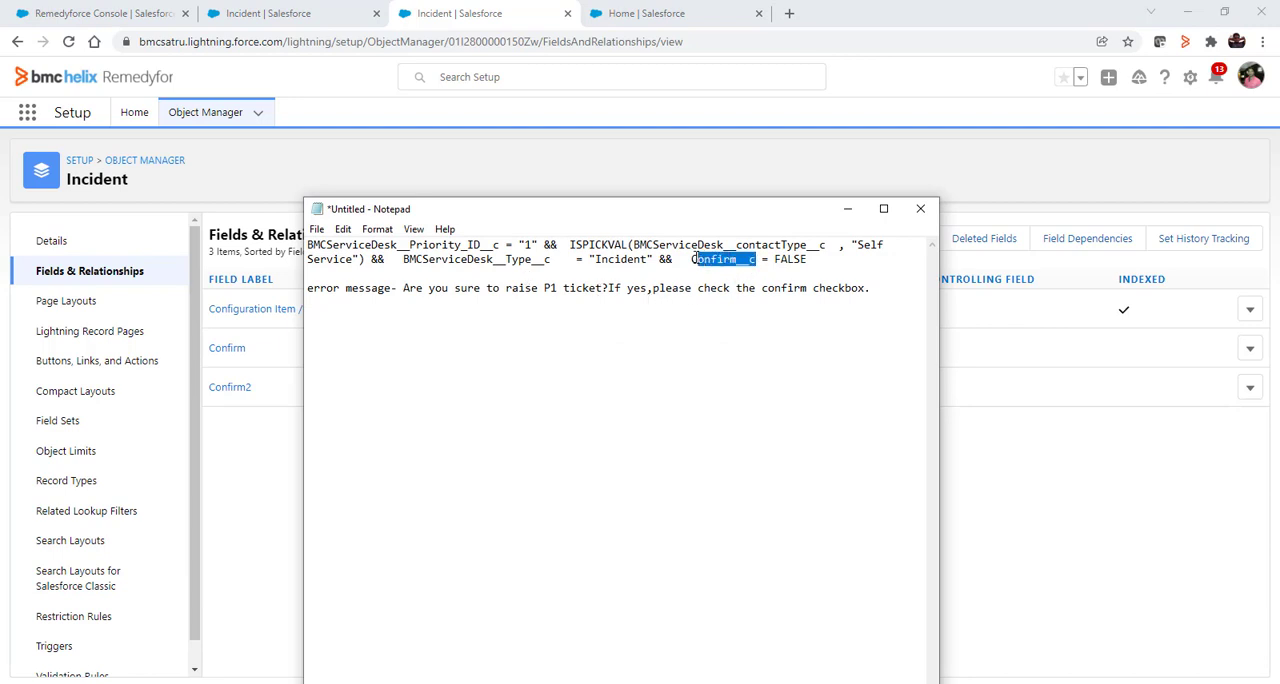
pyautogui.click(920, 208)
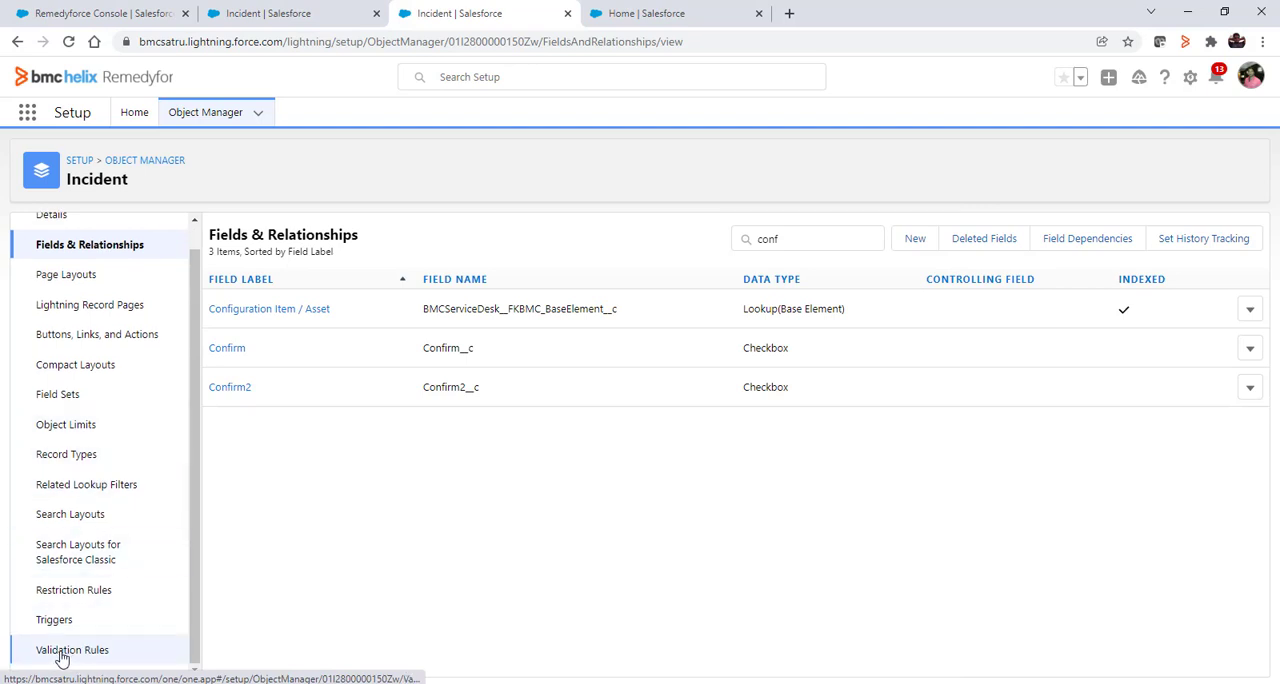
# Save validation rule Confirmation_for_P1_ticket_in_SS3 with the Confirm2 formula and P1 error message.
pyautogui.click(72, 648)
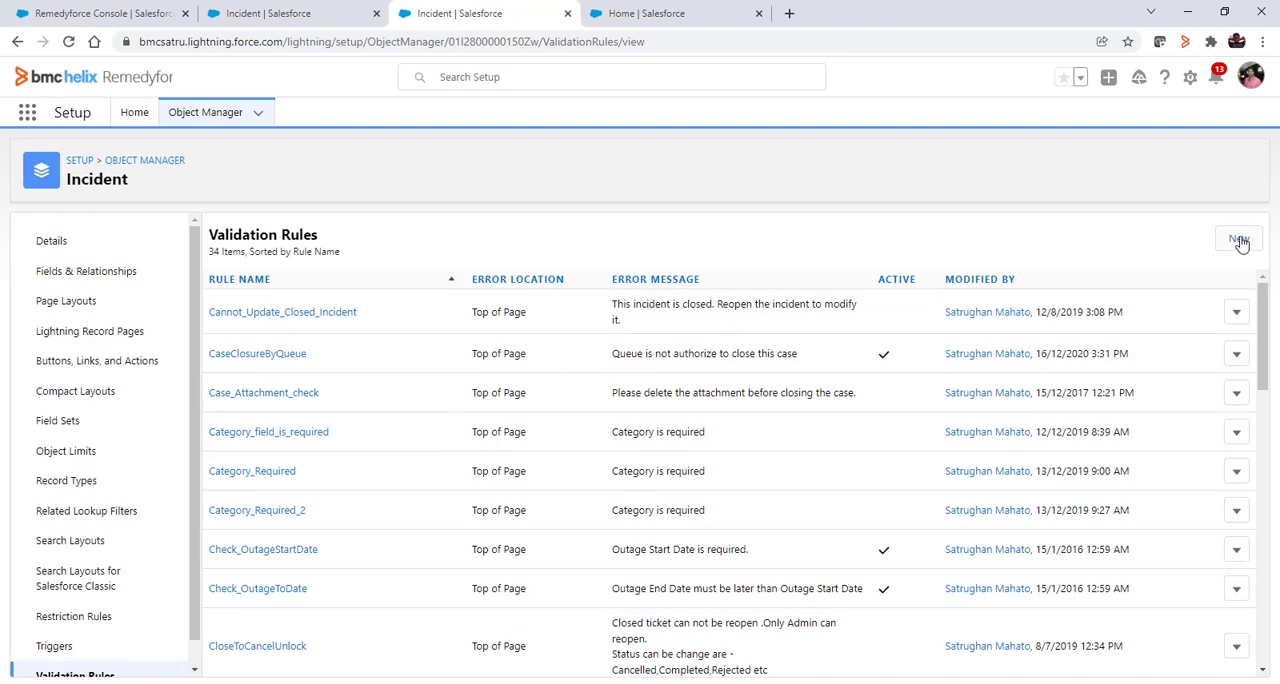
pyautogui.click(1238, 240)
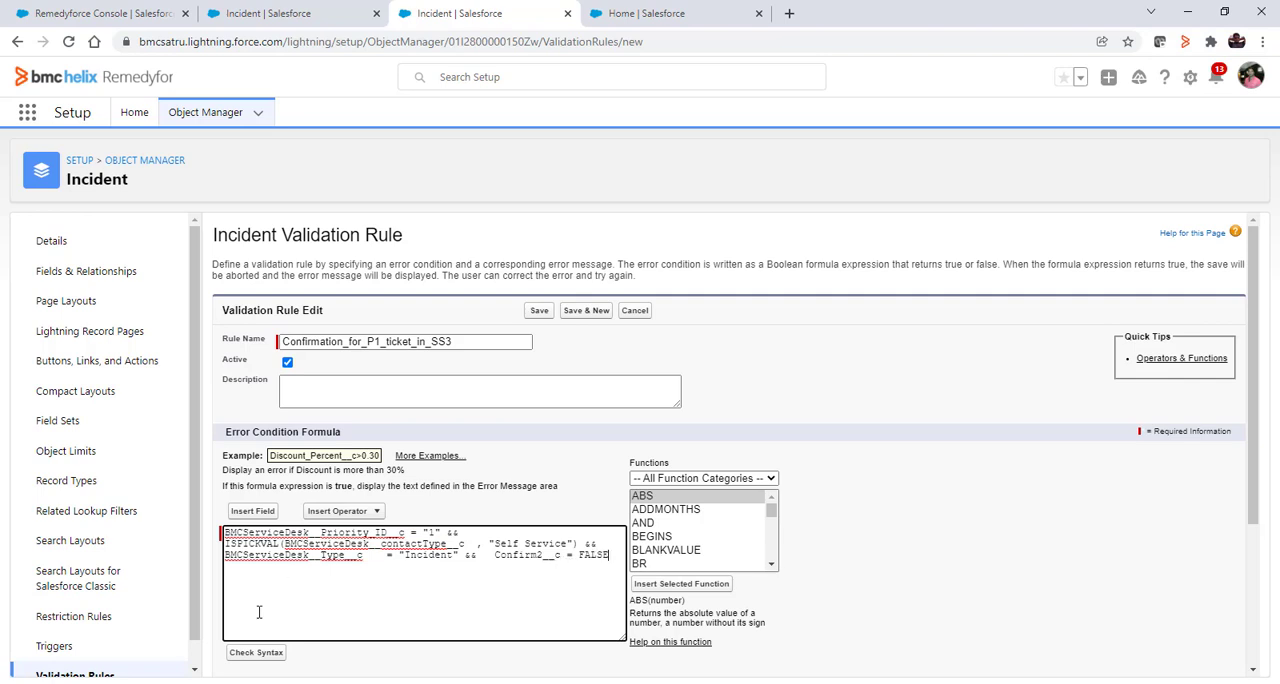
pyautogui.click(252, 510)
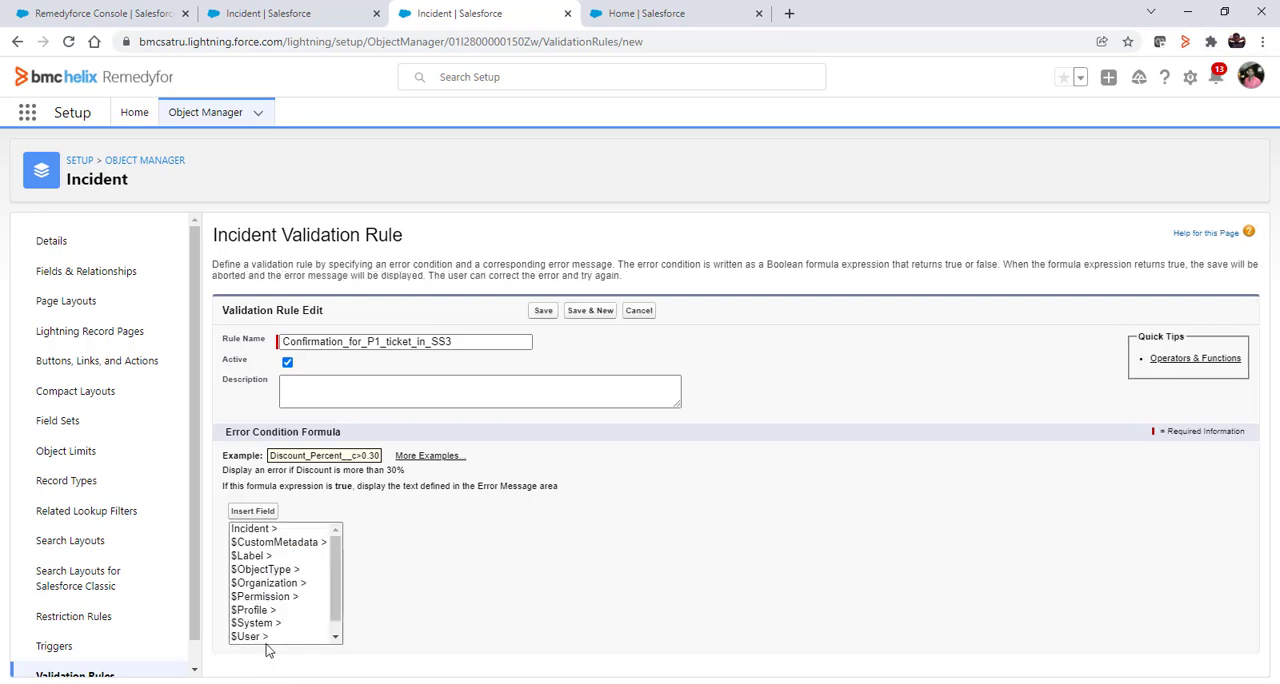
pyautogui.scroll(-3)
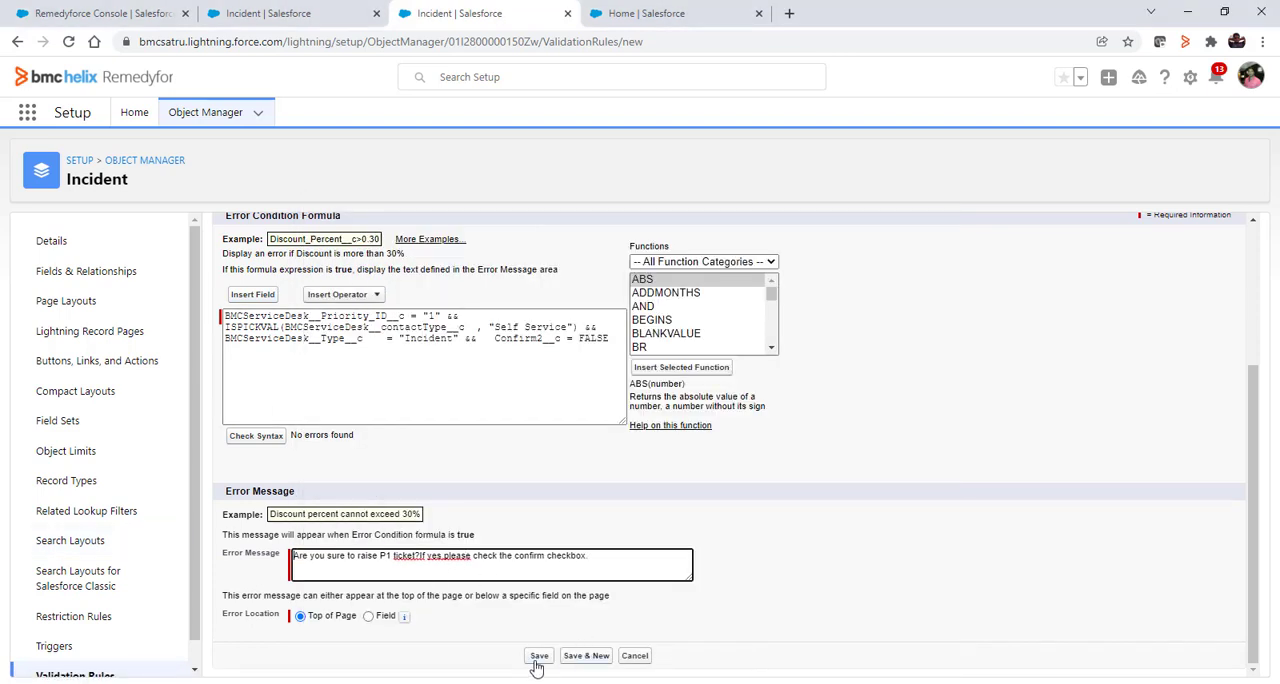
pyautogui.click(540, 656)
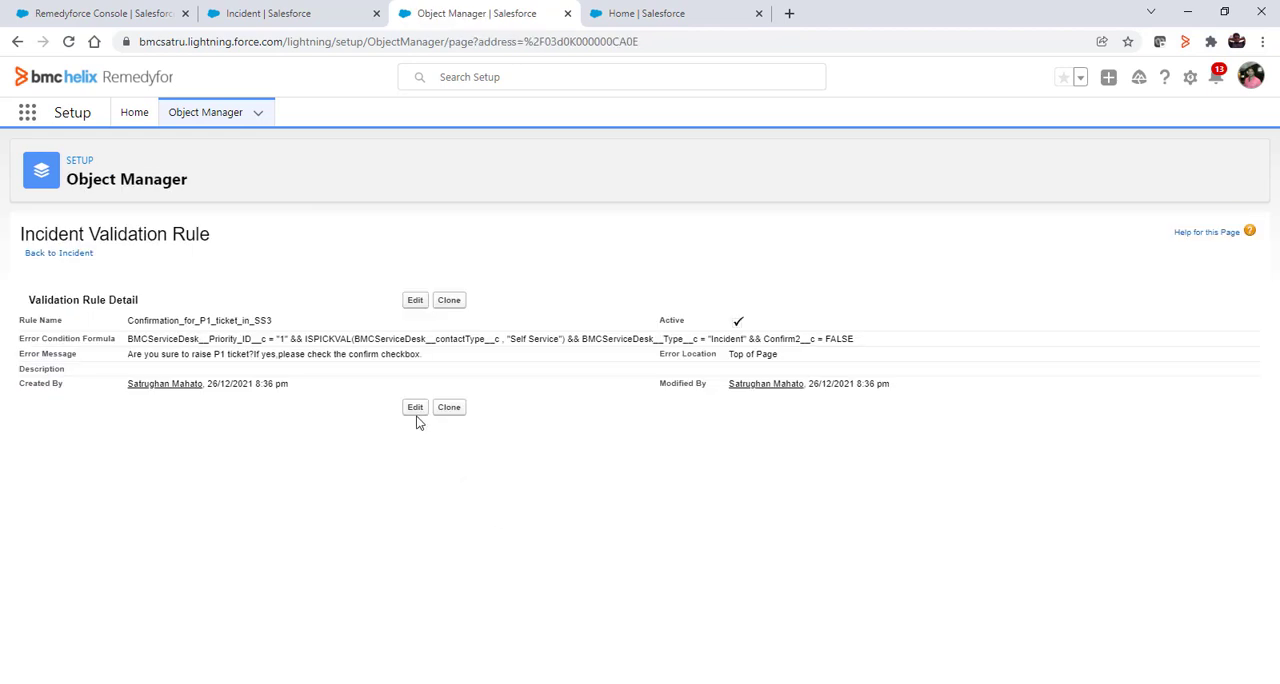
pyautogui.moveTo(58, 254)
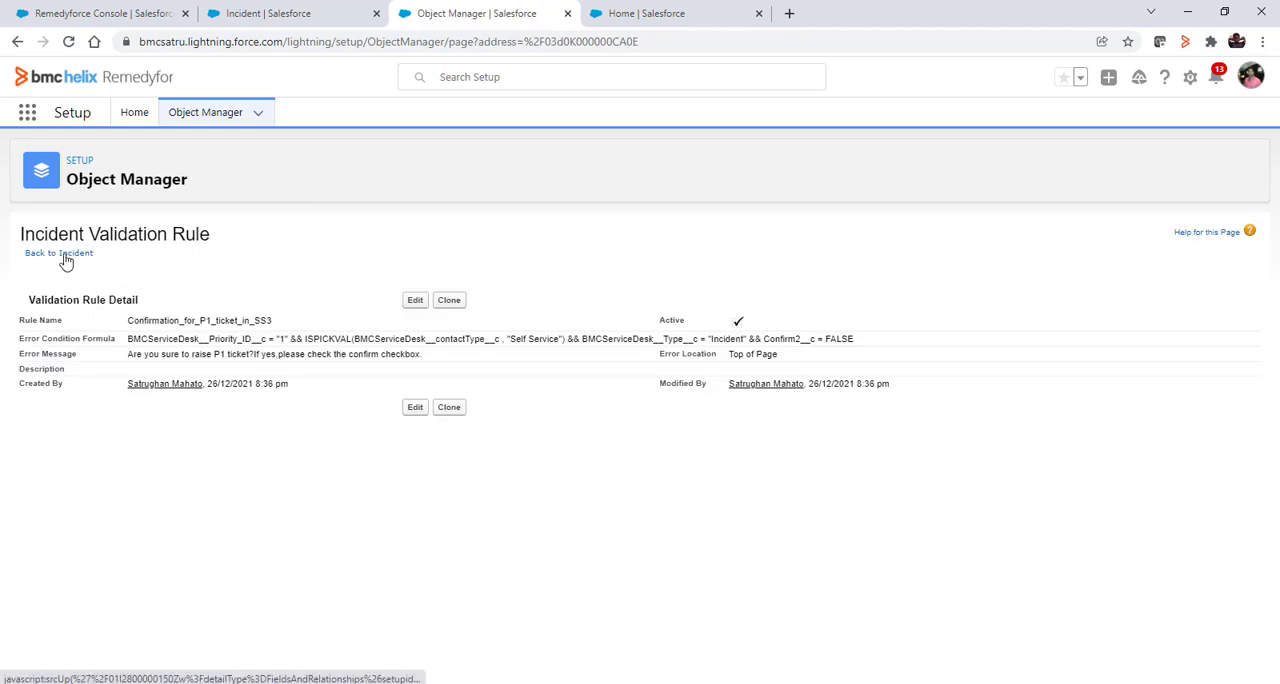
# Browse the Incident object's Field Sets list and select one of its field sets.
pyautogui.click(58, 252)
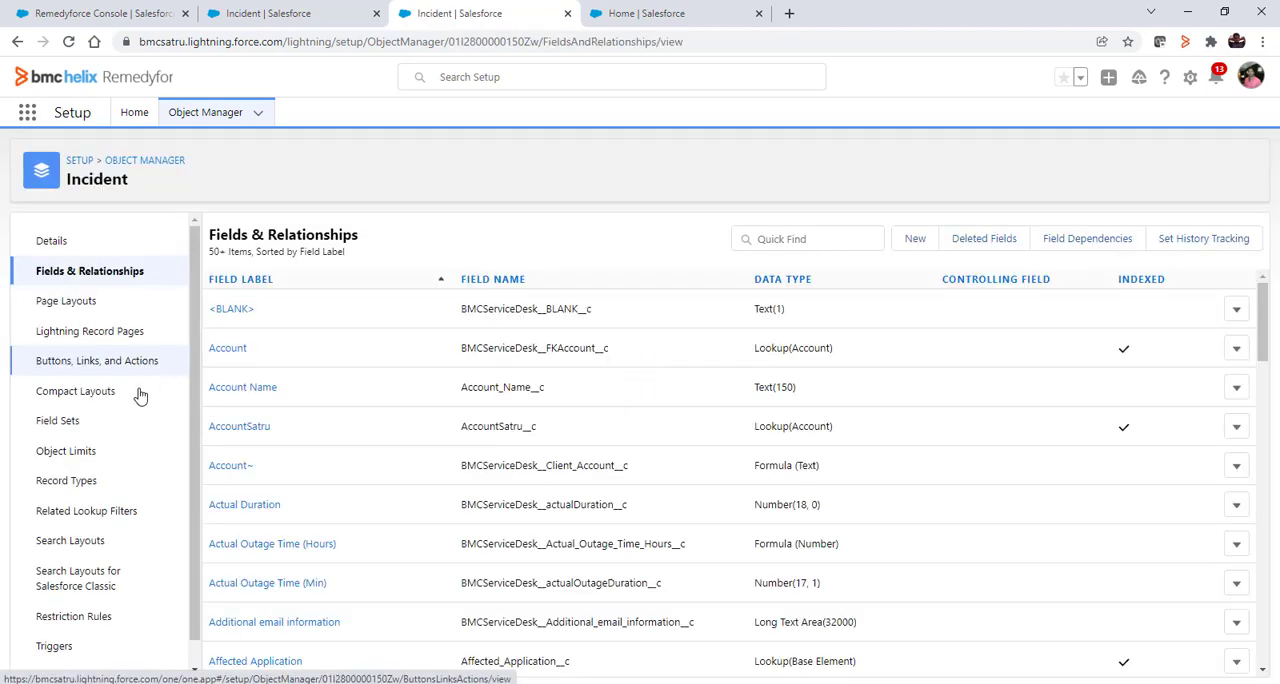
pyautogui.click(58, 420)
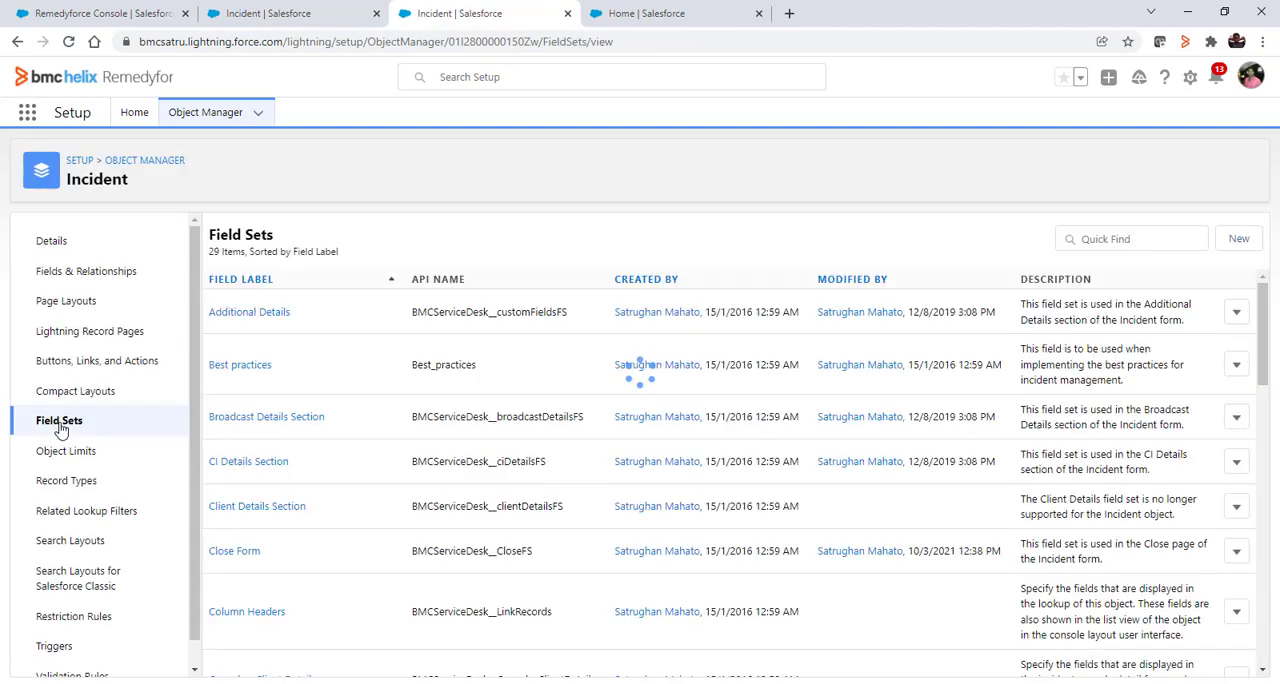
pyautogui.scroll(-3)
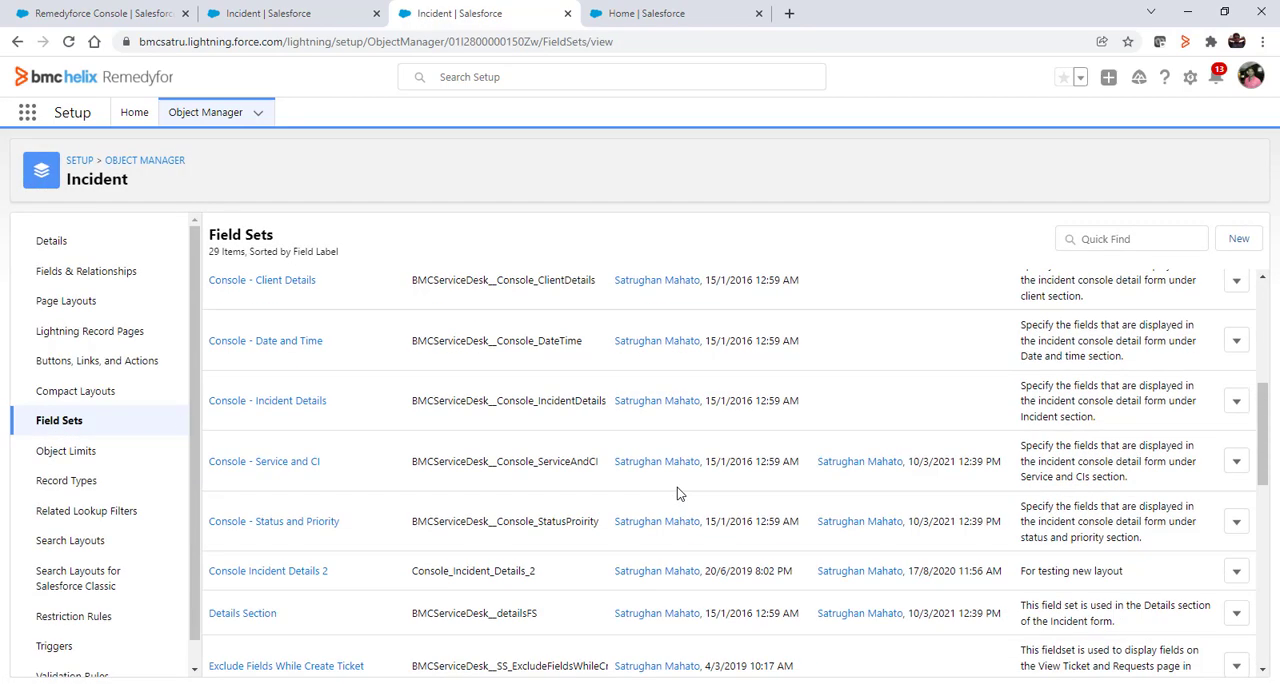
pyautogui.scroll(-3)
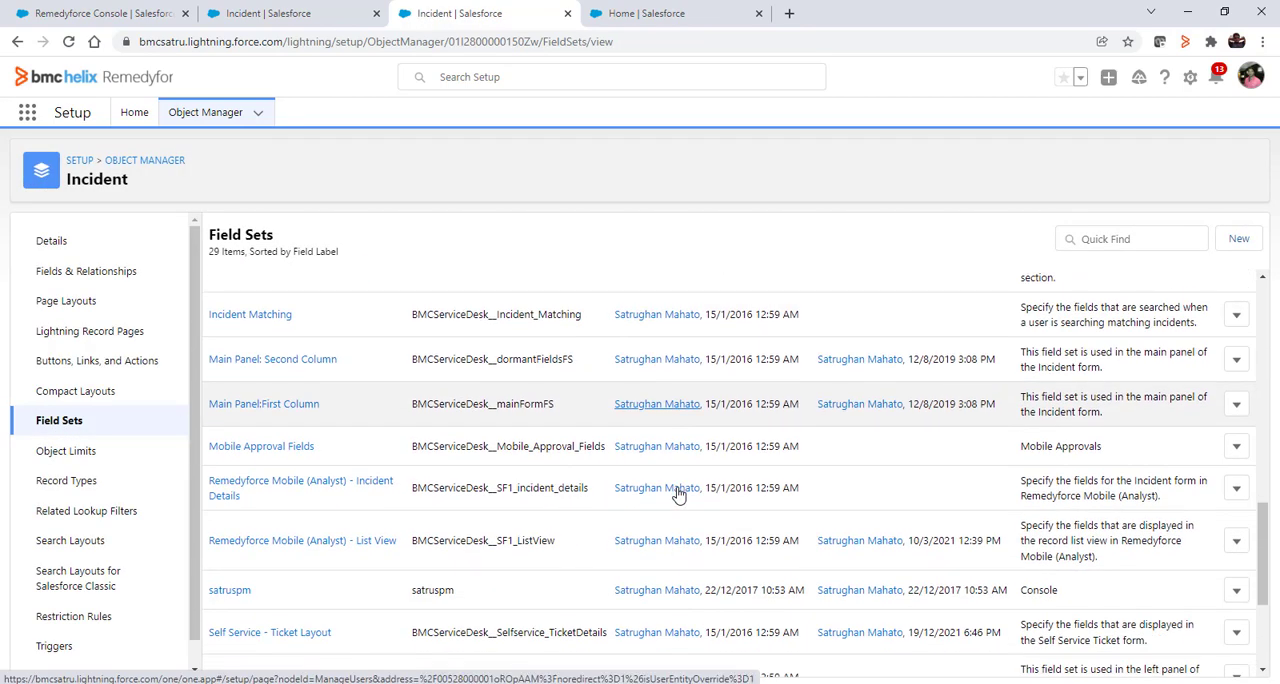
pyautogui.click(300, 488)
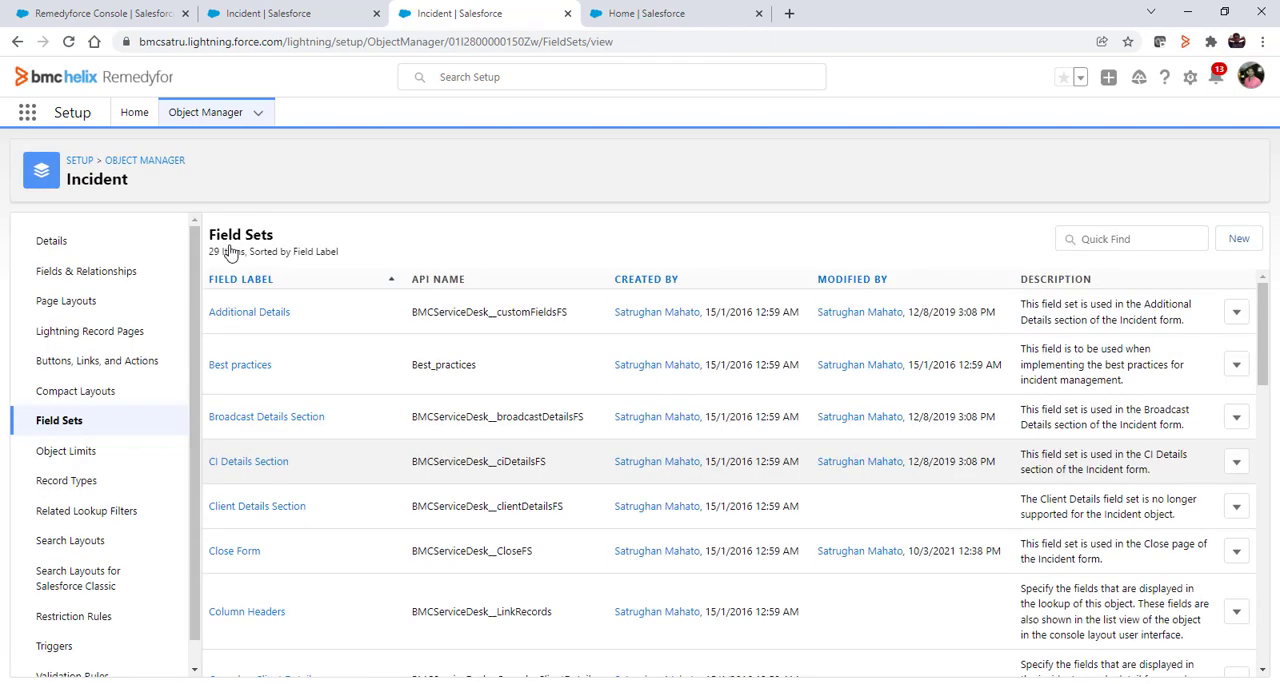
pyautogui.moveTo(456, 388)
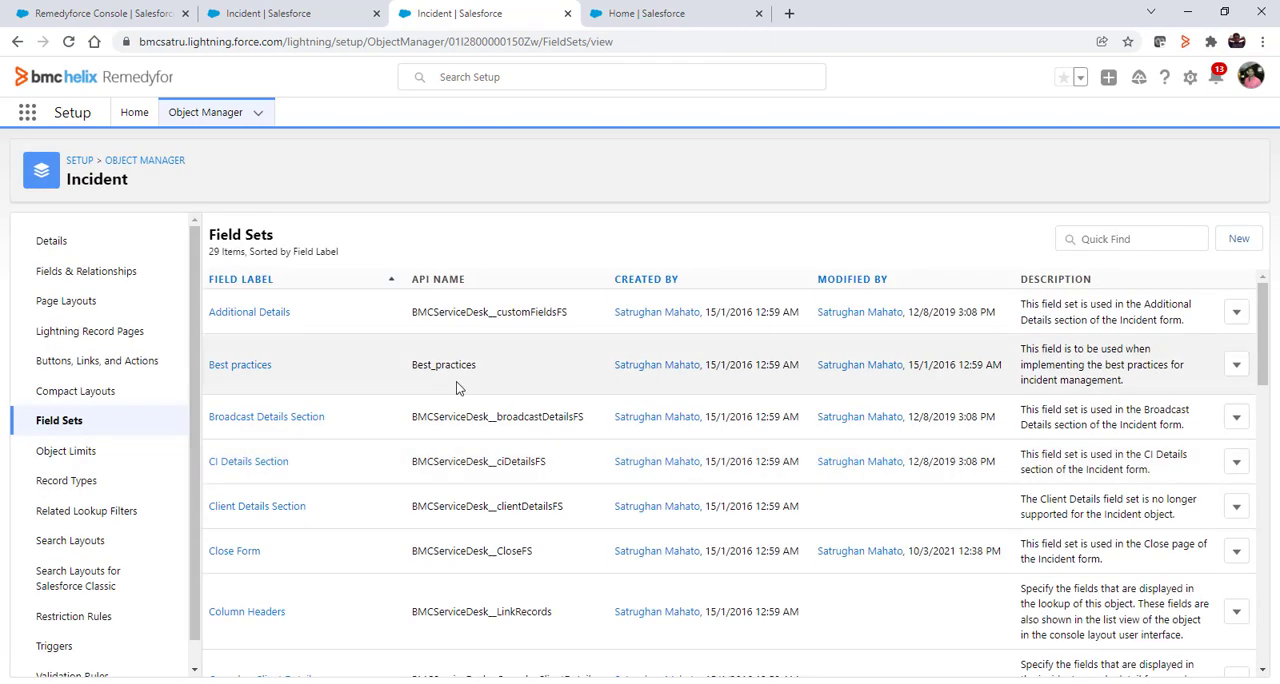
pyautogui.moveTo(684, 120)
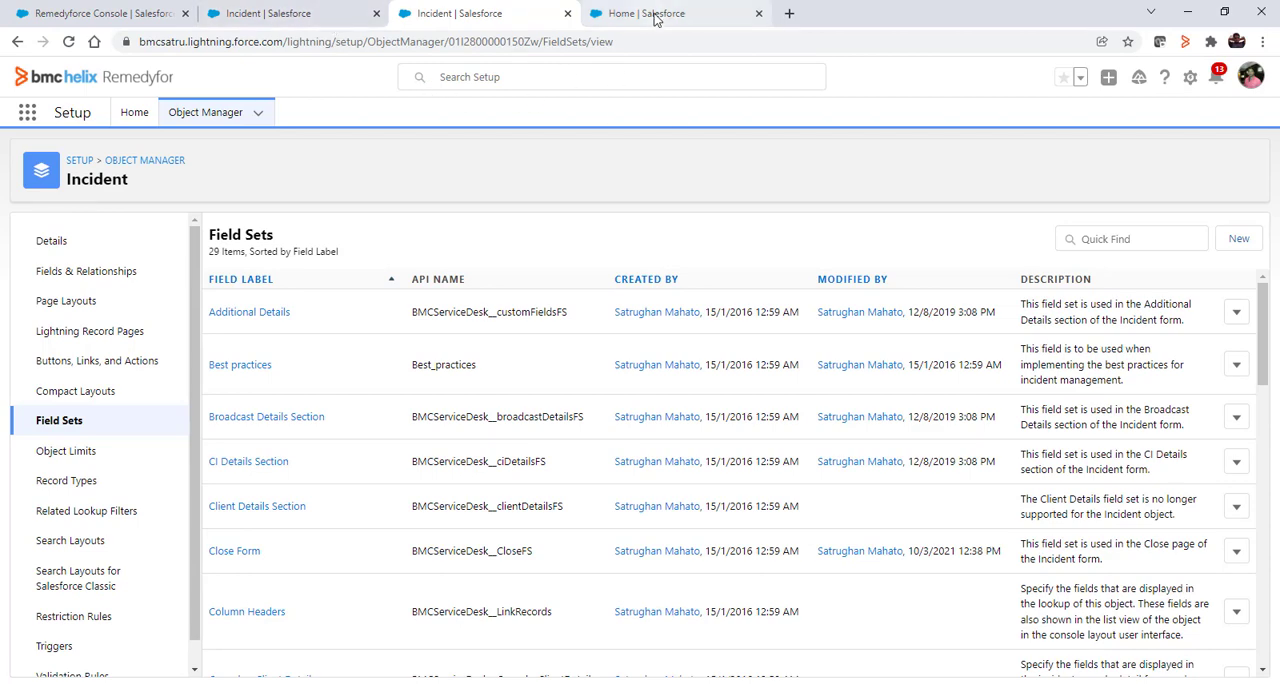
# Start a Self Service ticket request described as 'test for p1 Ticket'.
pyautogui.click(640, 12)
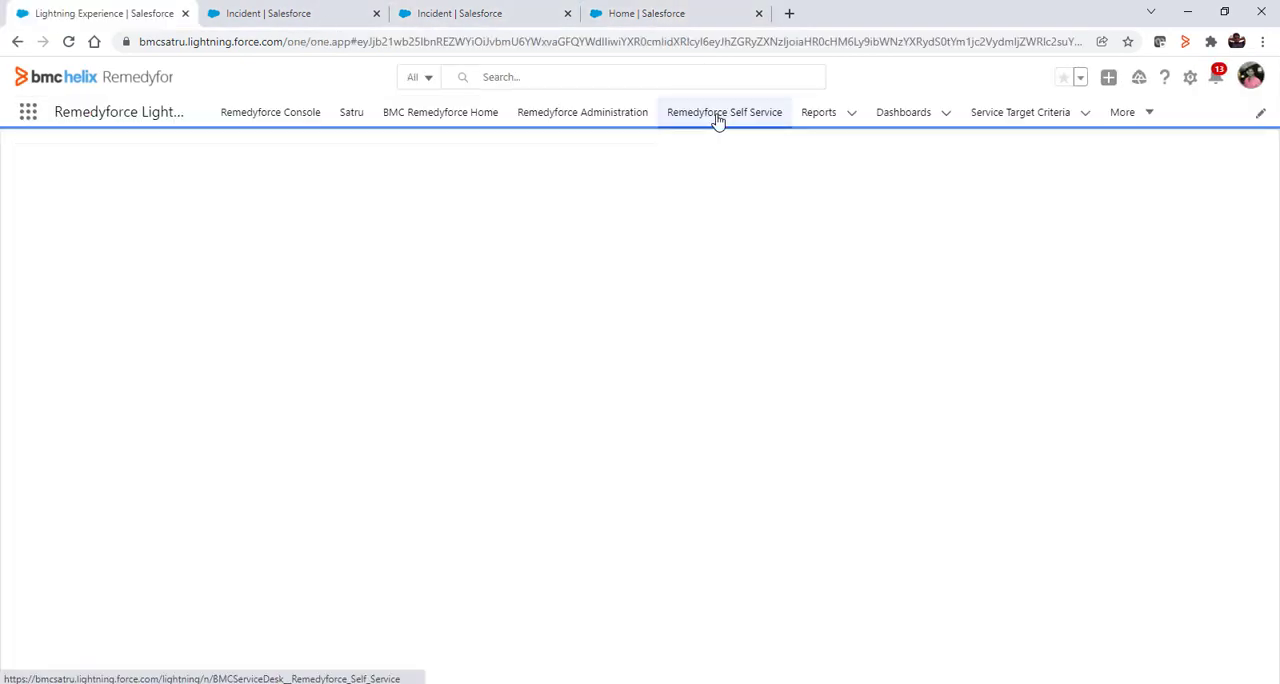
pyautogui.click(724, 112)
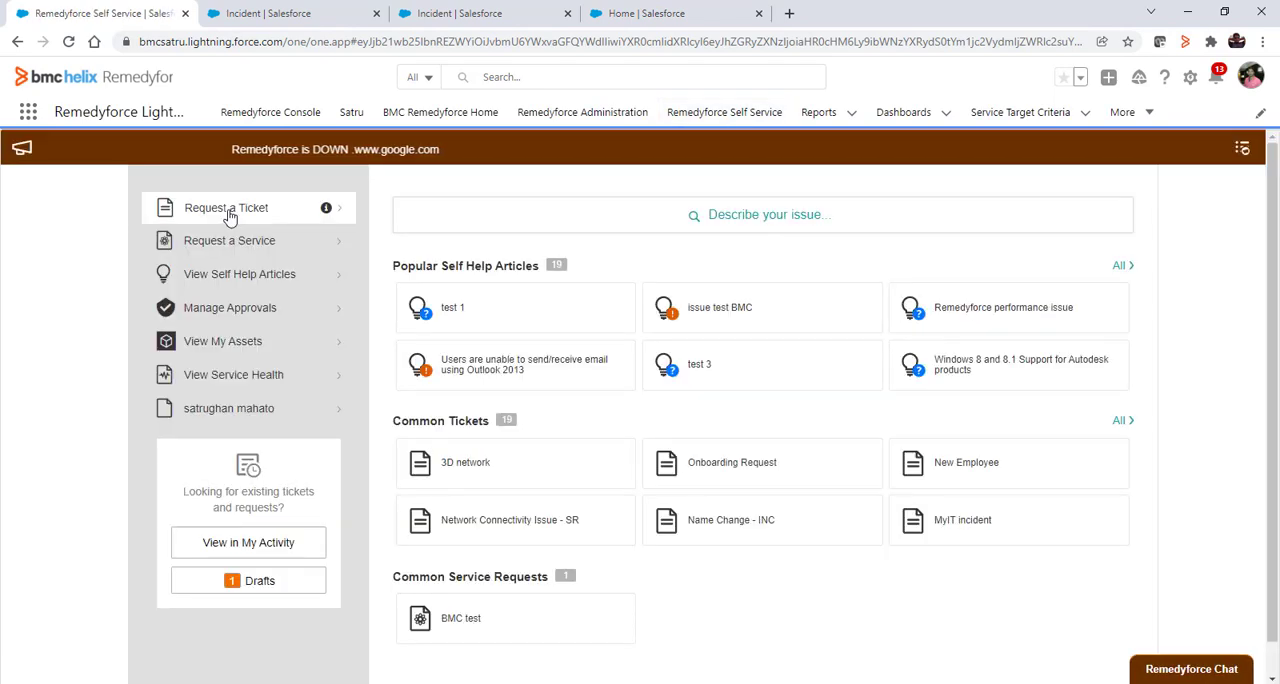
pyautogui.click(226, 208)
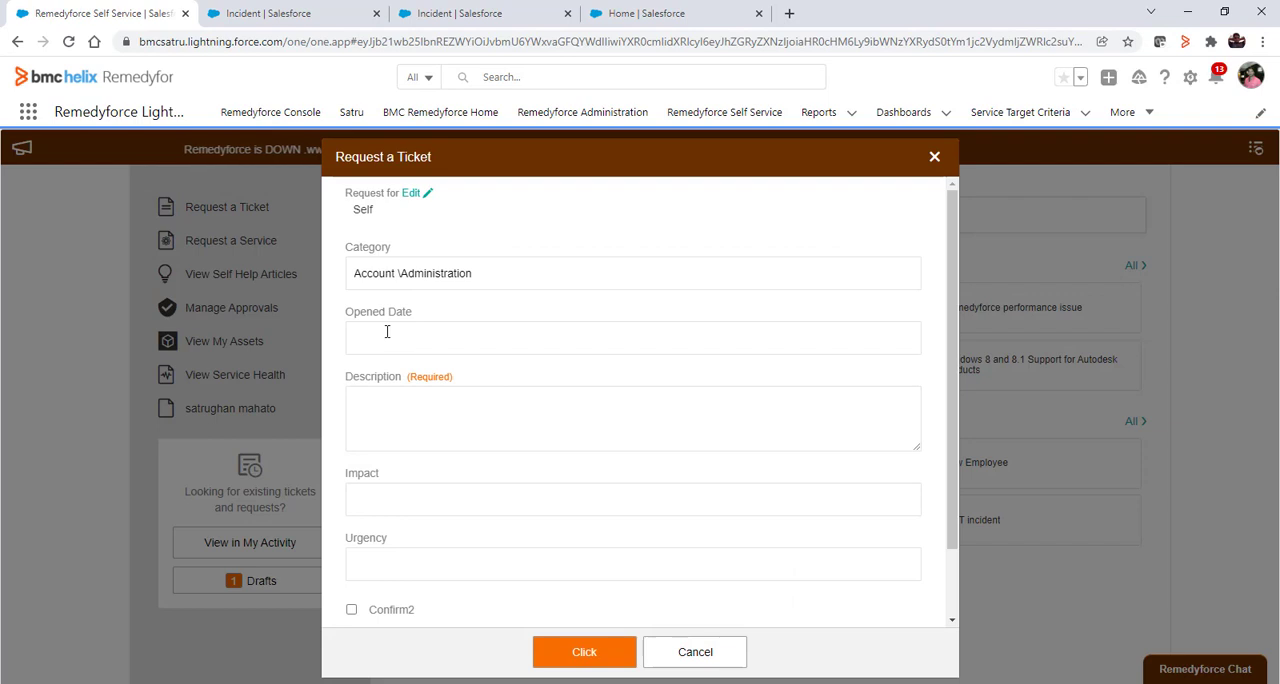
pyautogui.write('test for')
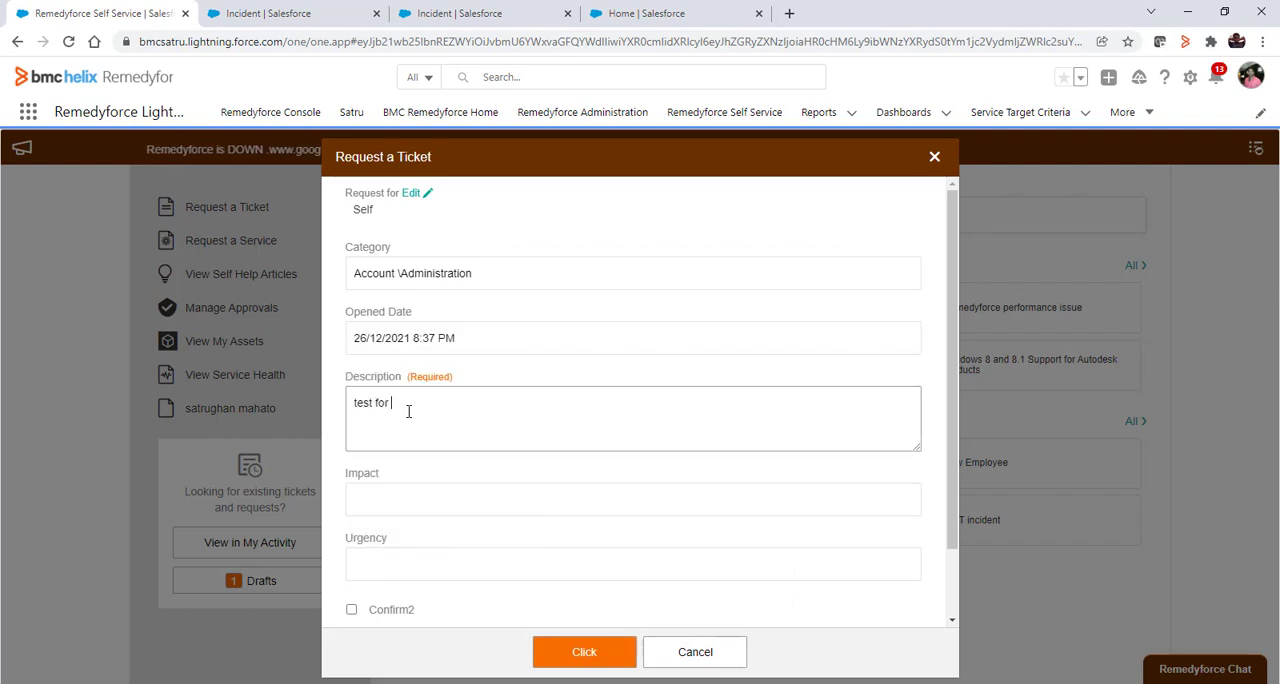
pyautogui.write('p1 Ticket')
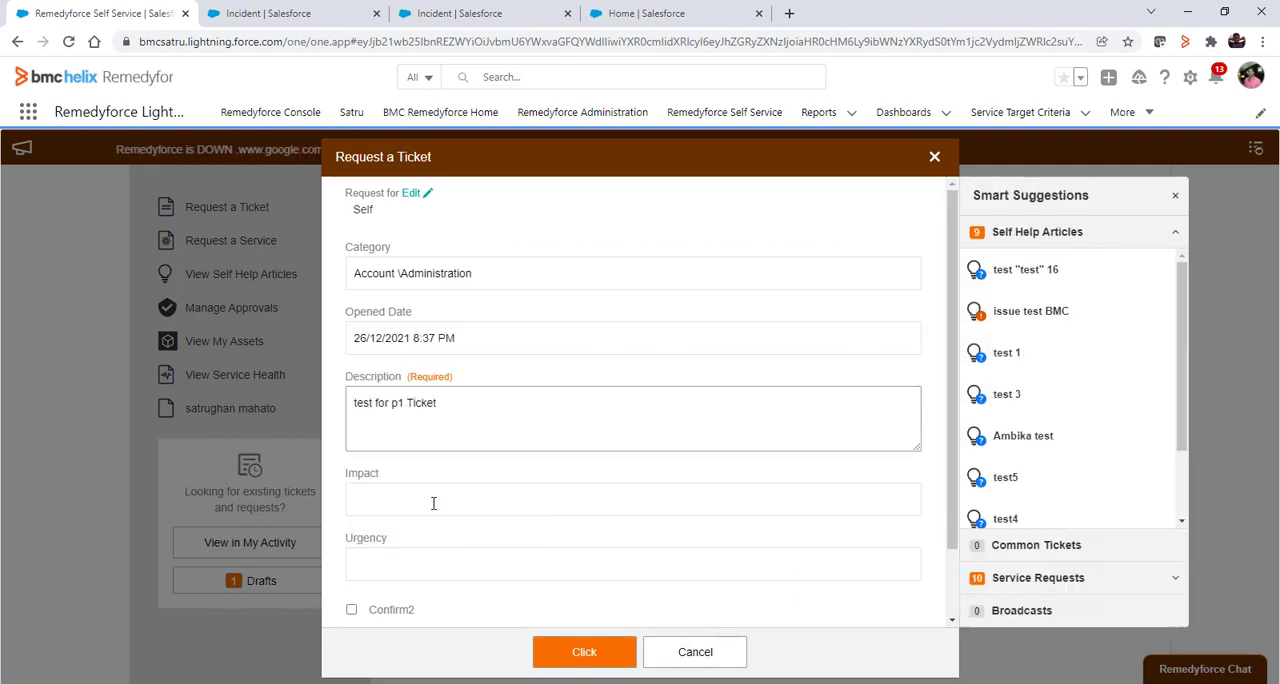
# Set Impact and Urgency to HIGH and submit the request with Confirm2 unchecked.
pyautogui.click(632, 480)
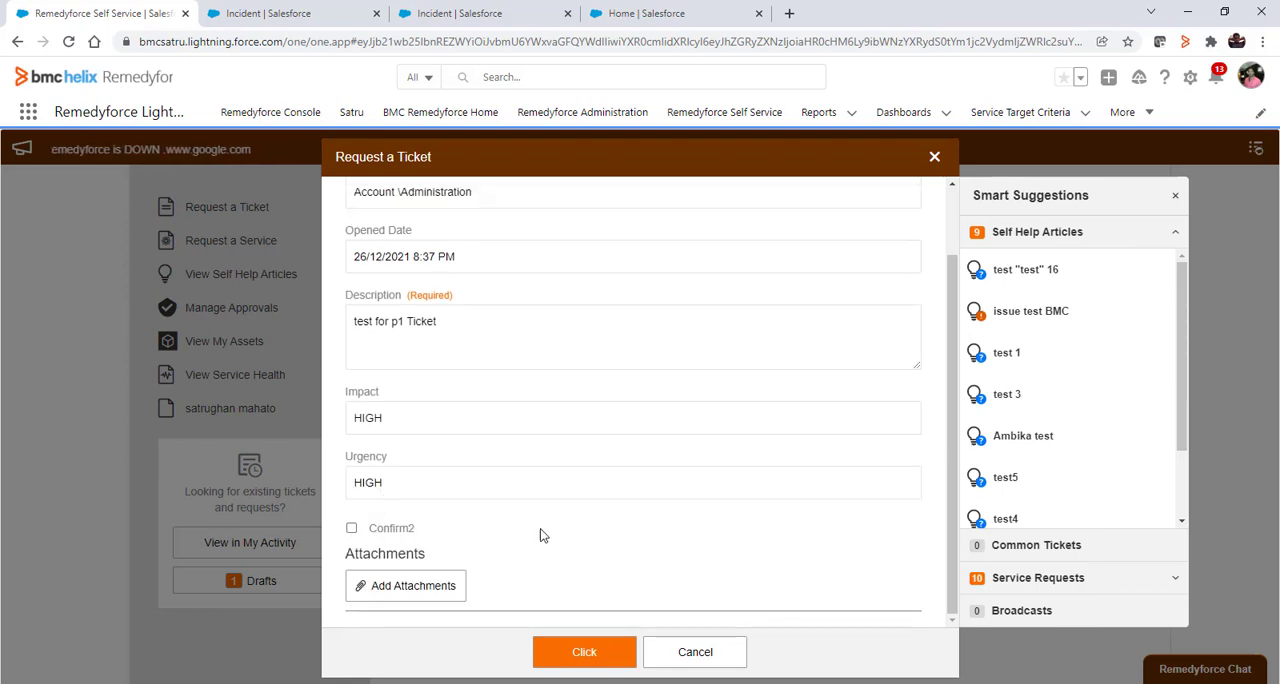
pyautogui.click(584, 652)
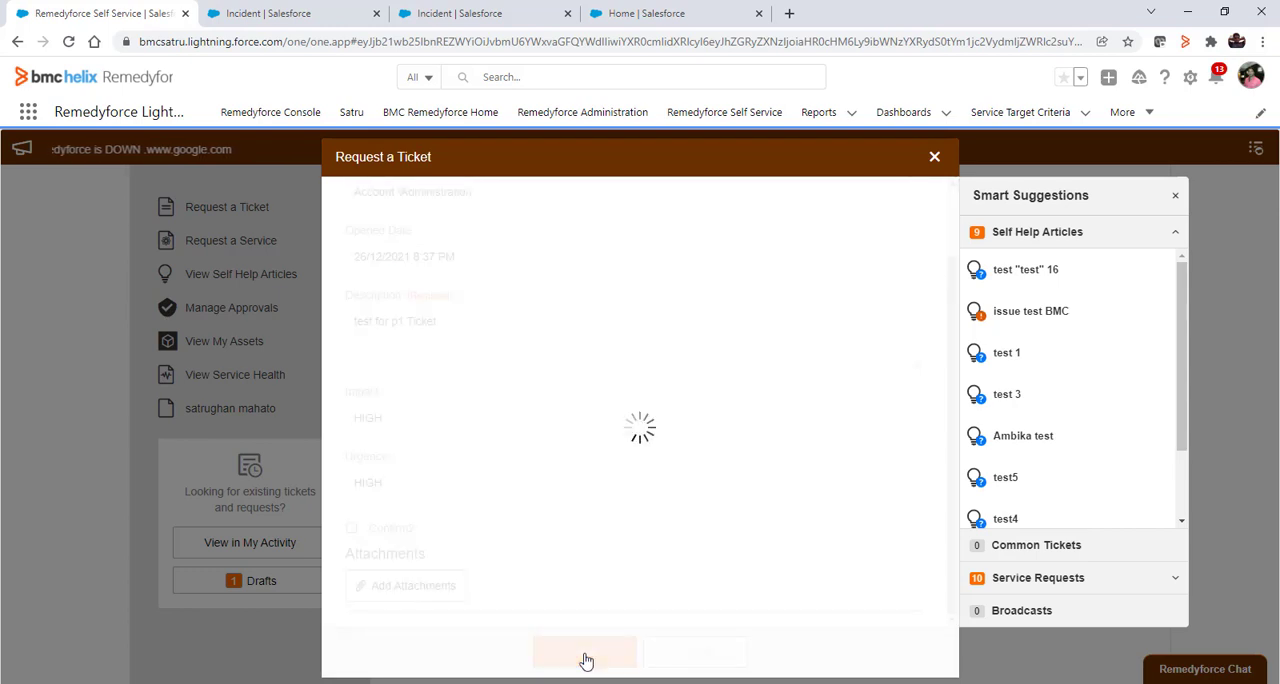
# After the P1 confirmation error, check Confirm2 and resubmit to create ticket 00000961.
pyautogui.click(584, 652)
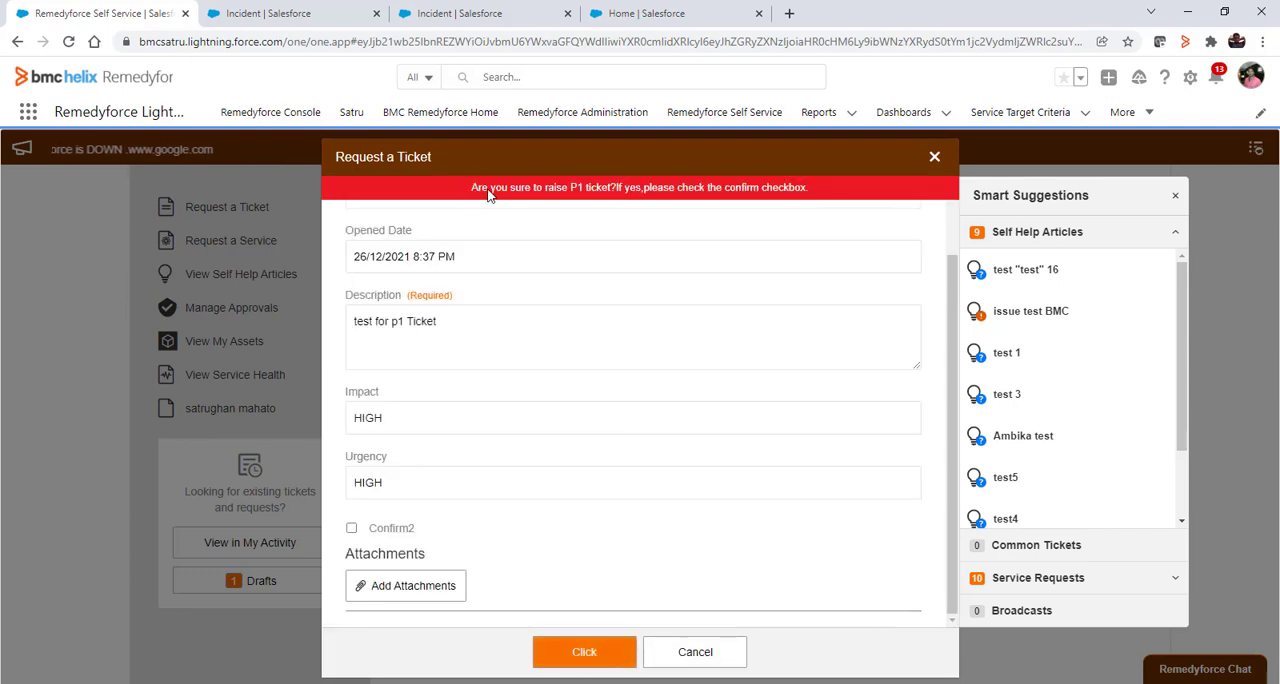
pyautogui.moveTo(598, 200)
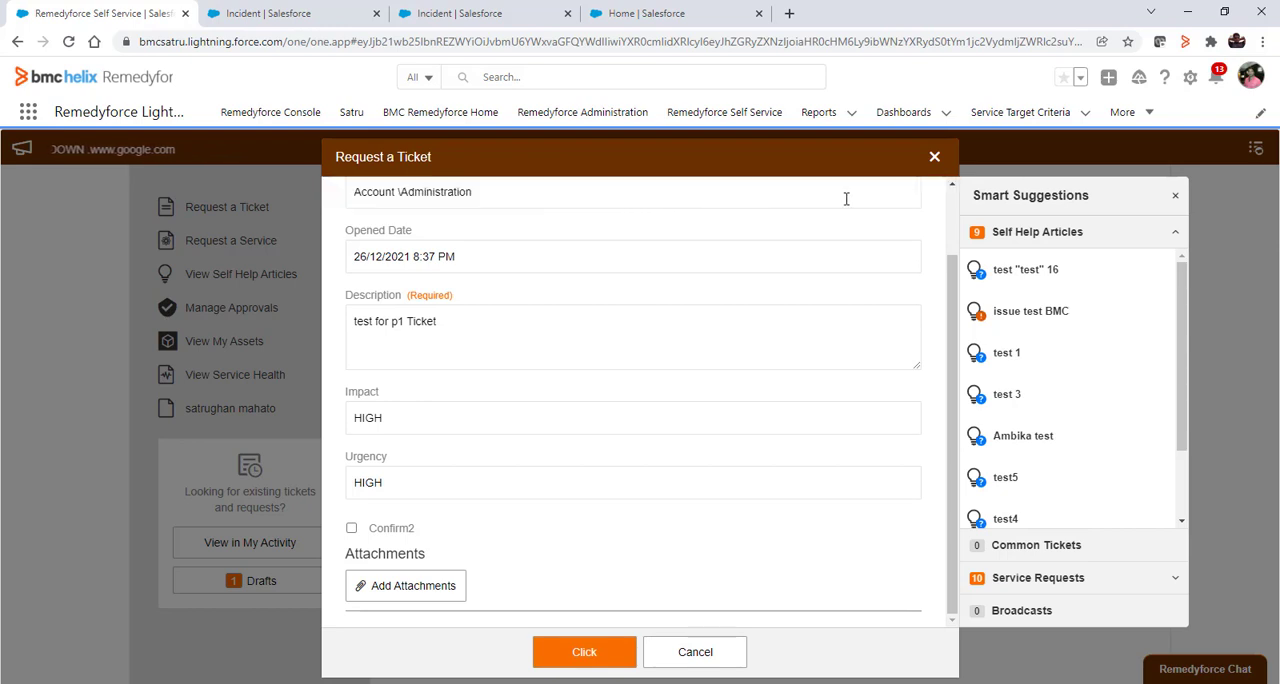
pyautogui.moveTo(480, 544)
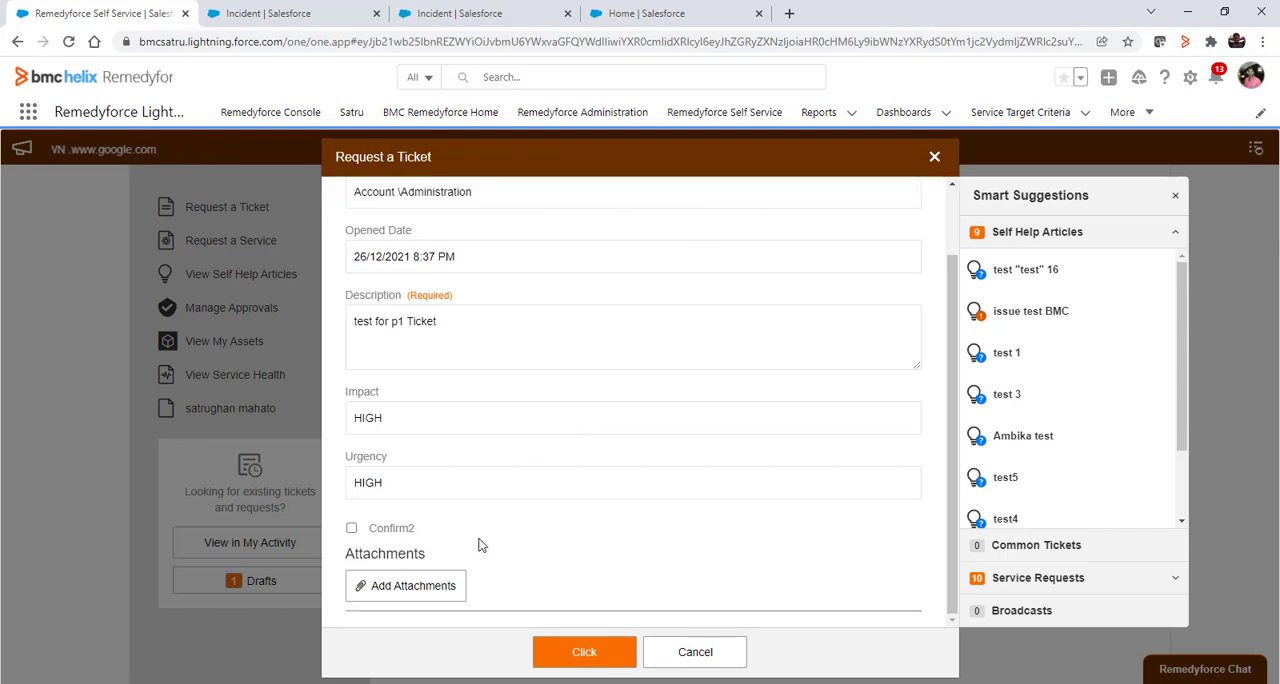
pyautogui.moveTo(544, 508)
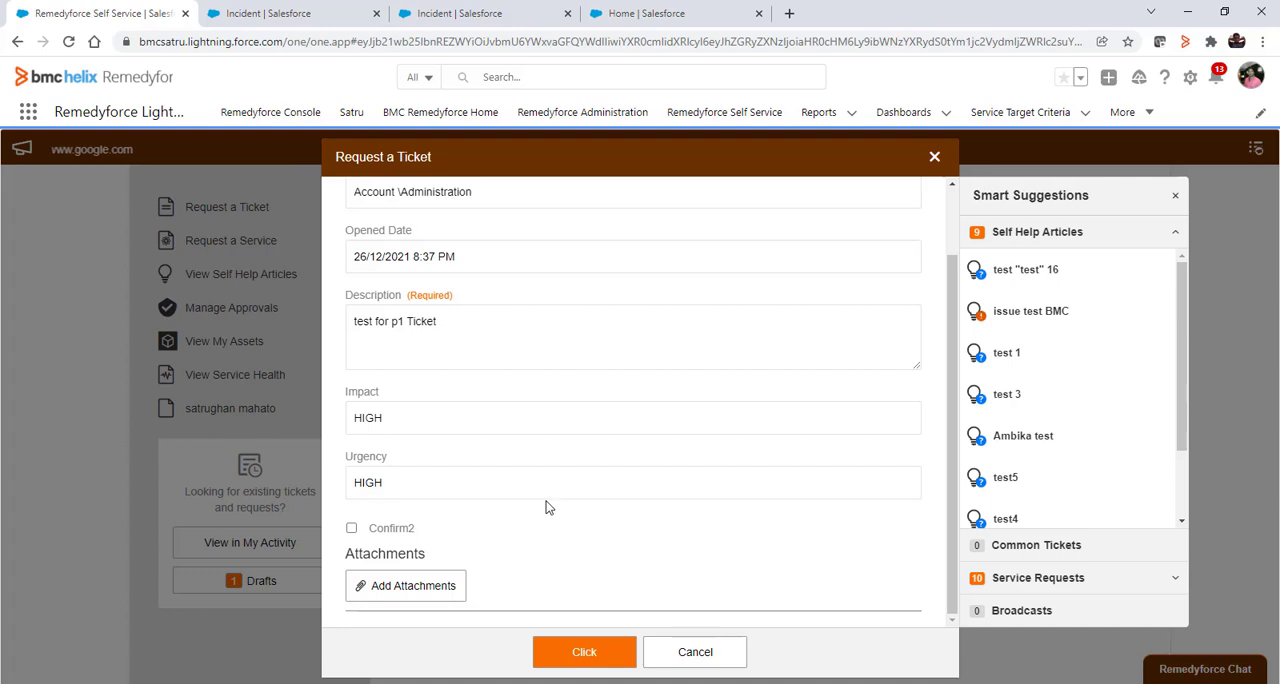
pyautogui.moveTo(352, 538)
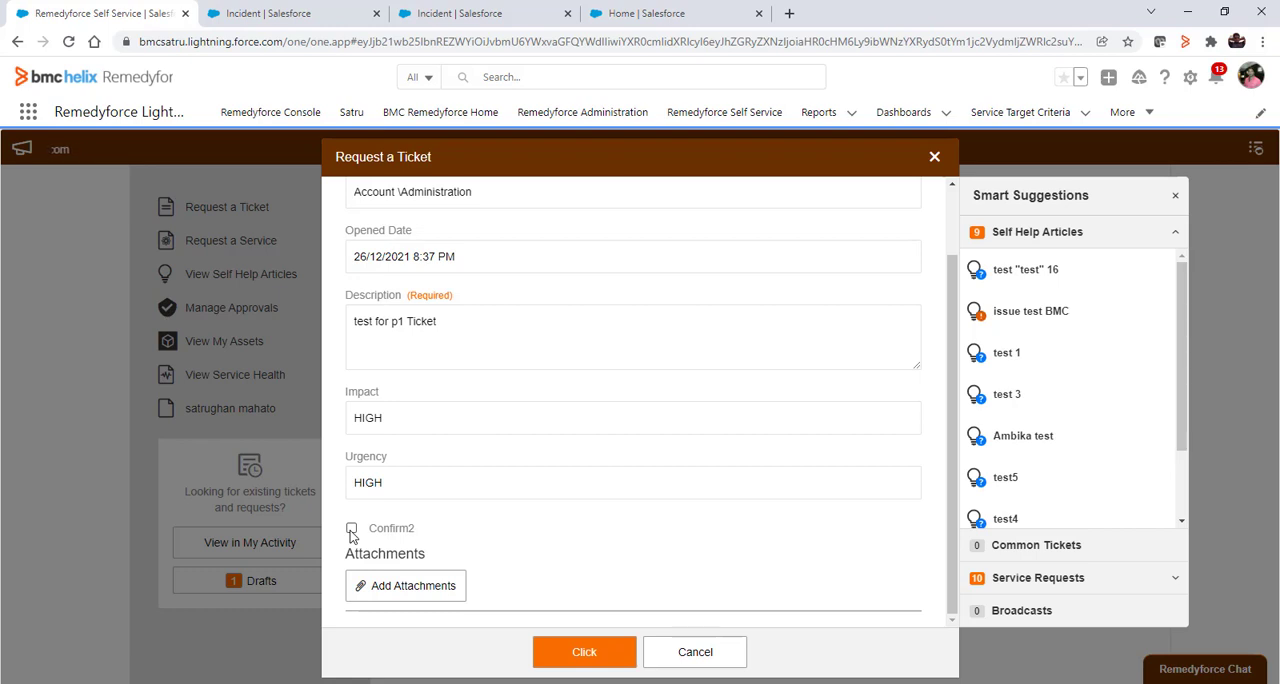
pyautogui.click(352, 528)
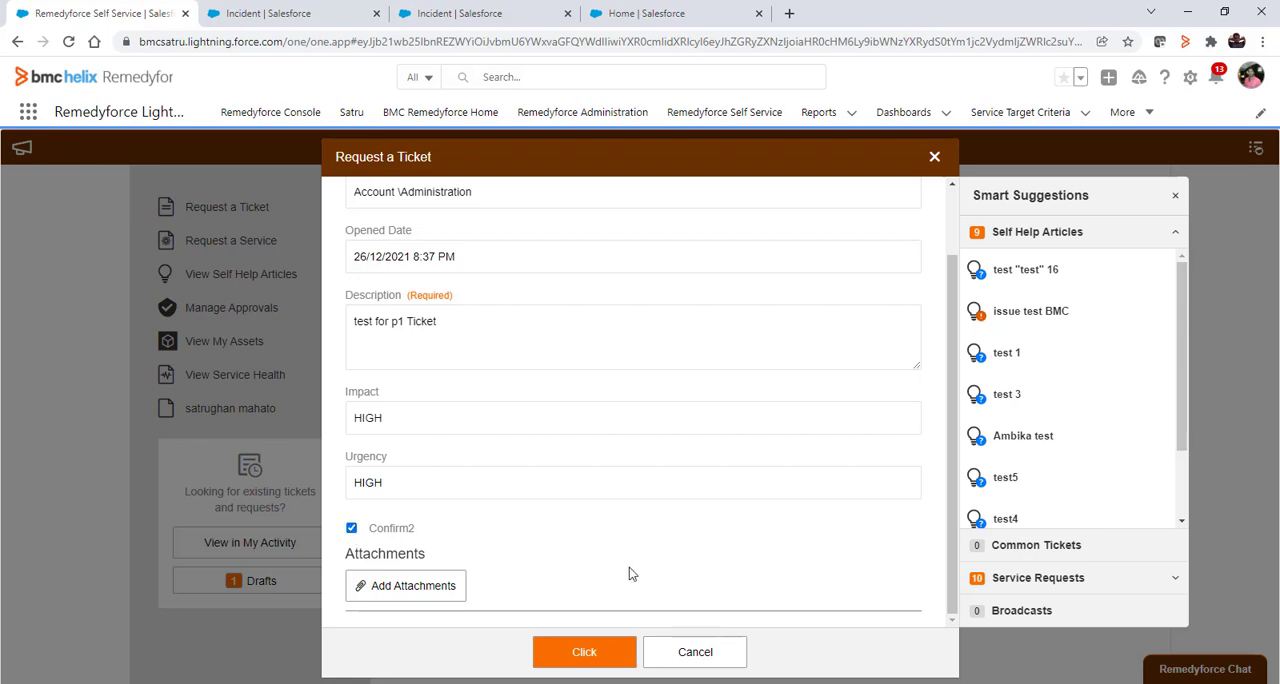
pyautogui.click(584, 652)
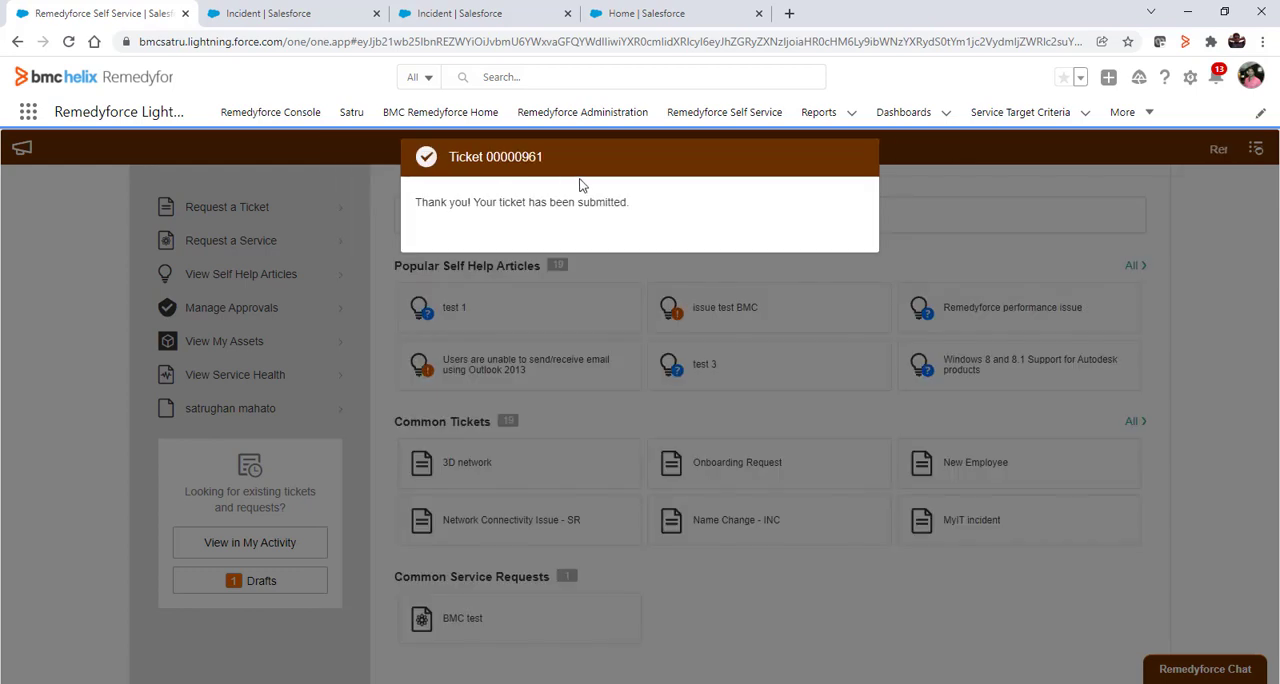
pyautogui.moveTo(532, 180)
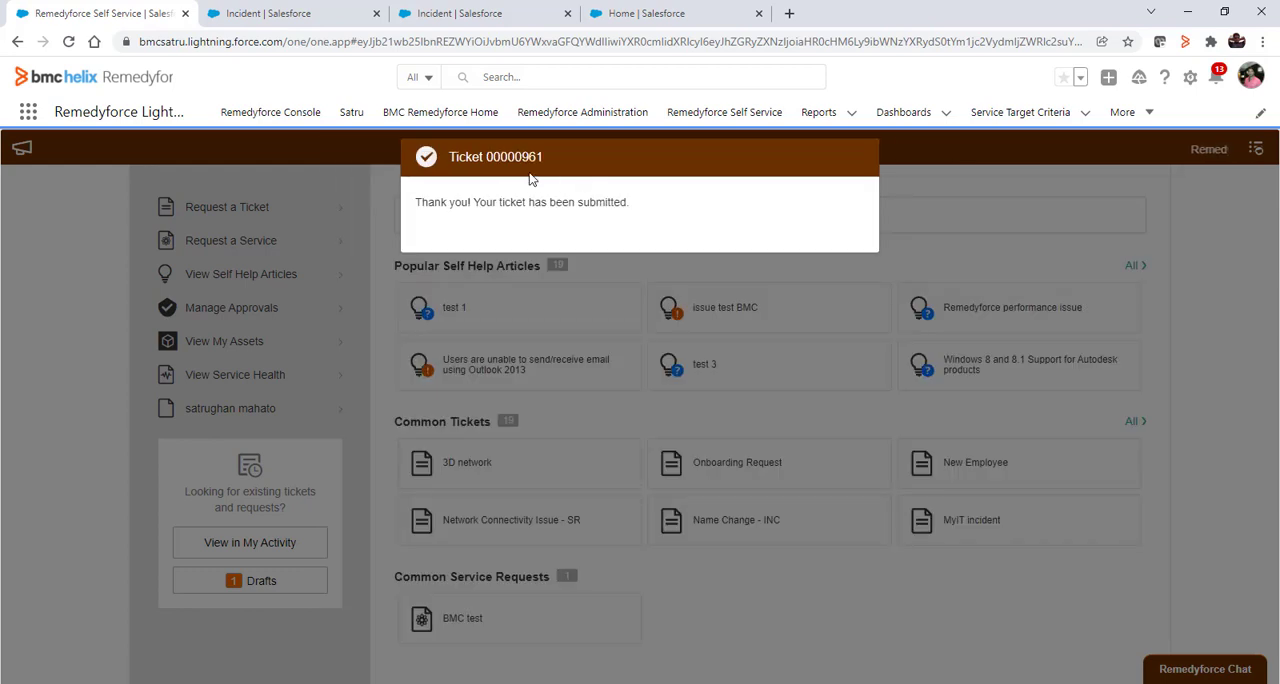